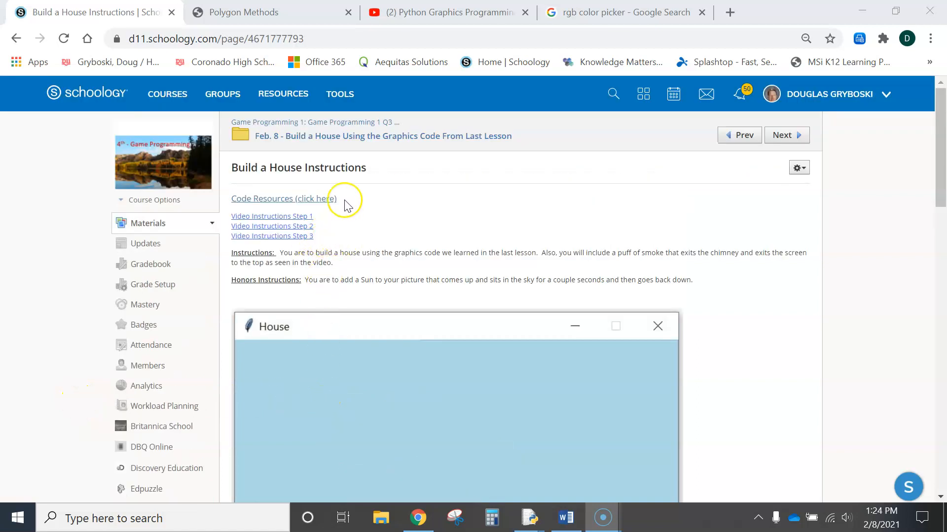
- Scroll the instructions page until the example house picture is fully in view
scroll(down, 3)
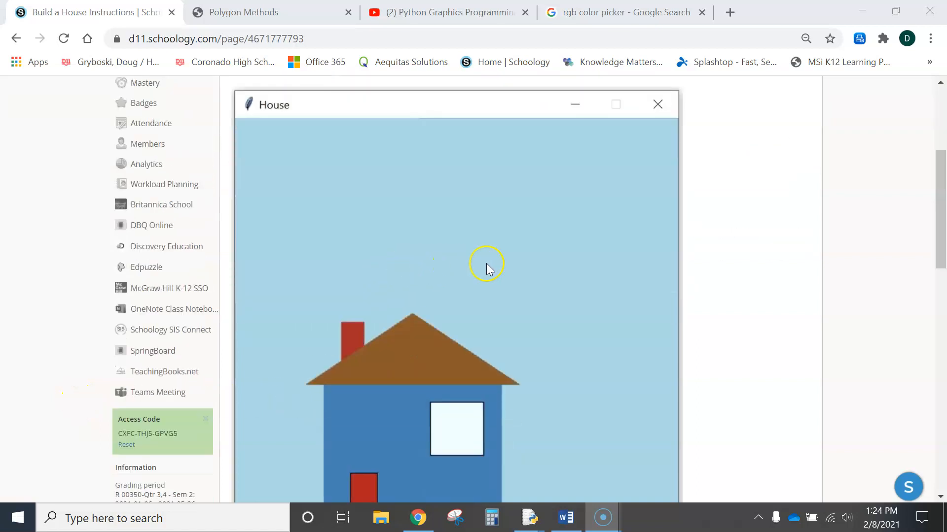
scroll(down, 3)
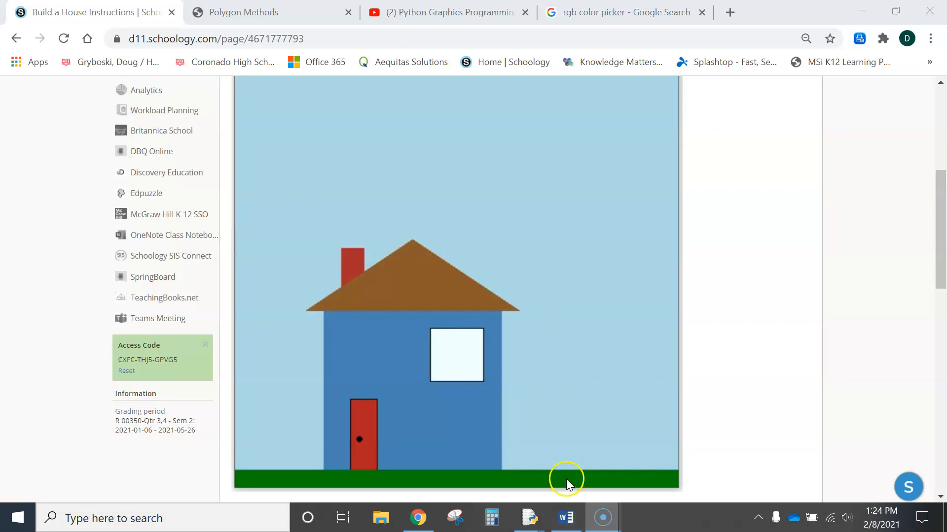
mouse_move(436, 383)
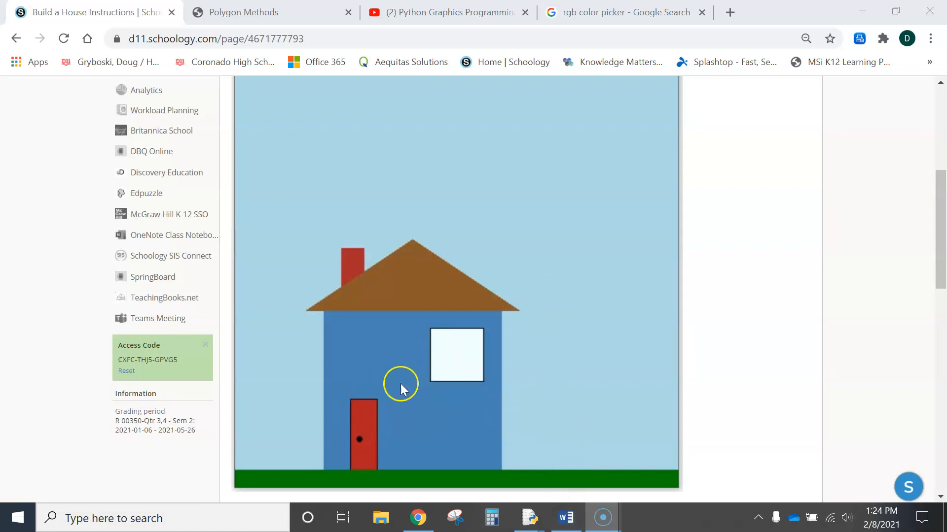
mouse_move(383, 296)
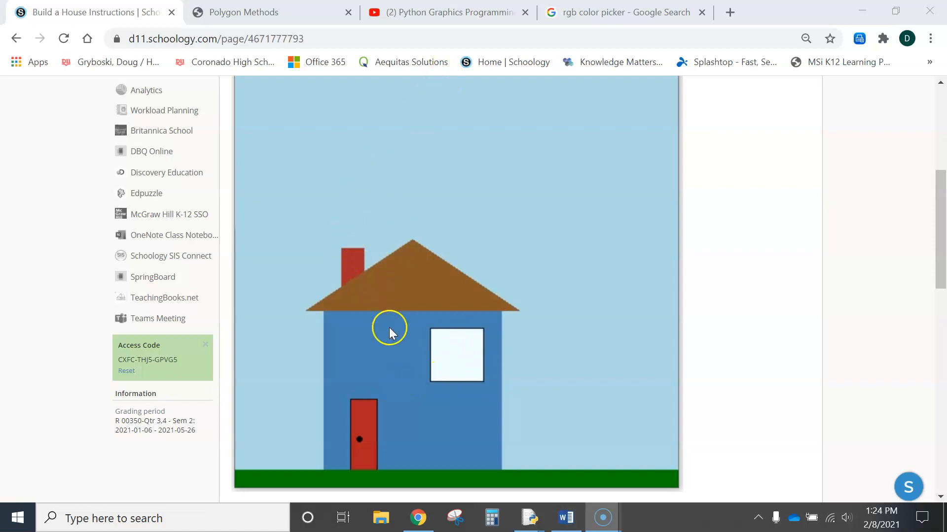
mouse_move(528, 517)
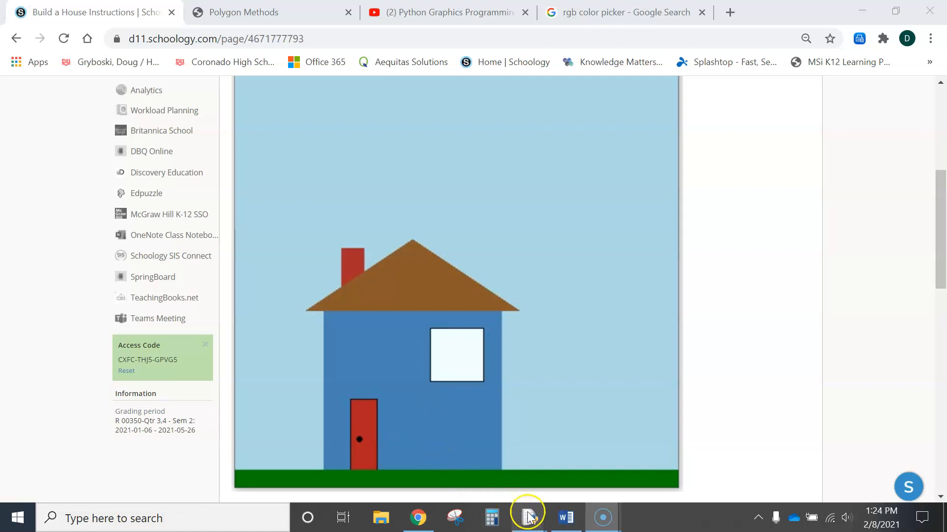
mouse_move(527, 517)
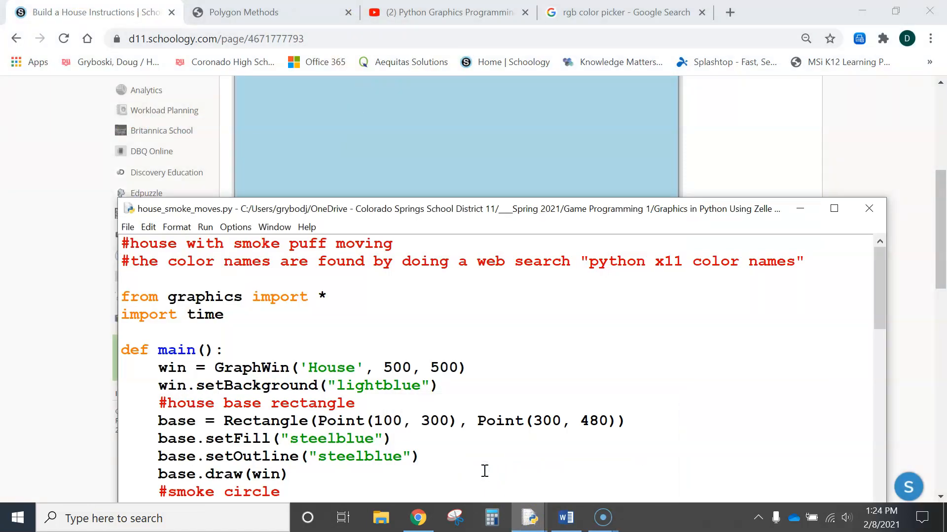
- Run house_smoke_moves.py with F5, then close its House window and the IDLE shell
key(F5)
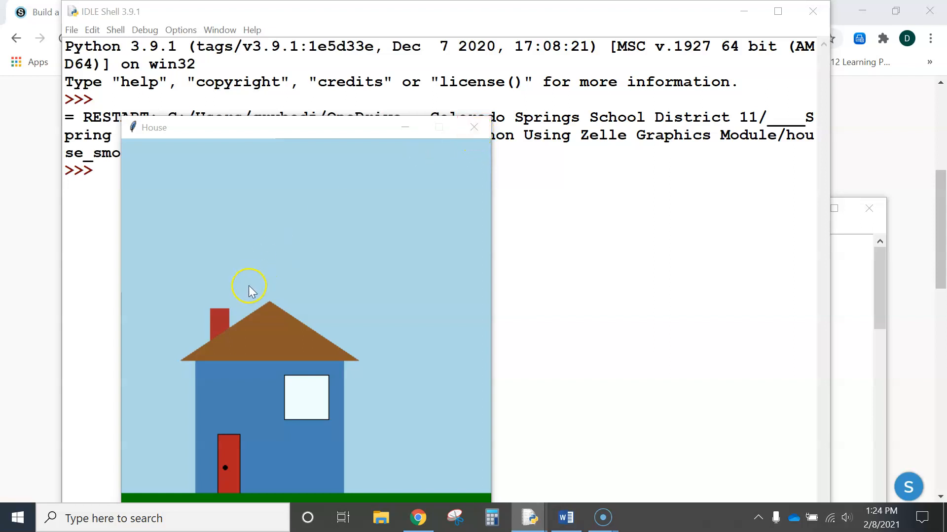
mouse_move(200, 295)
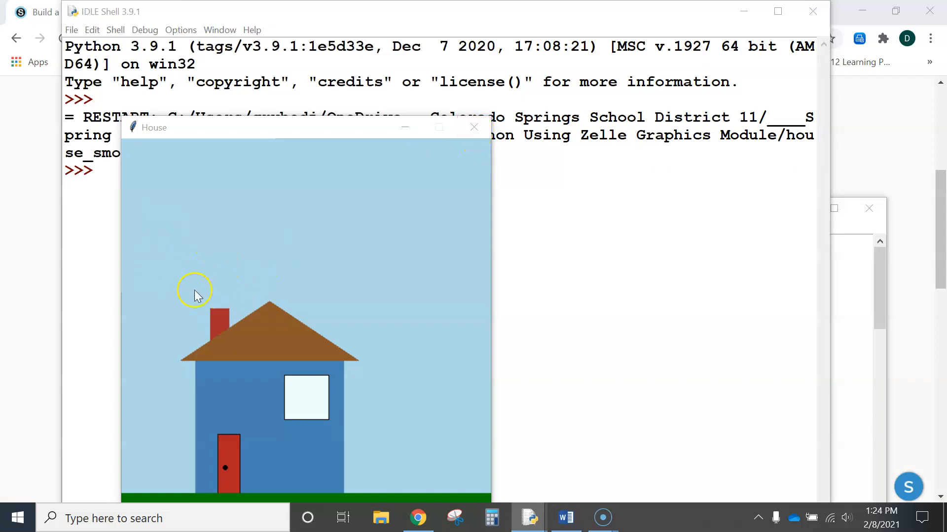
mouse_move(220, 273)
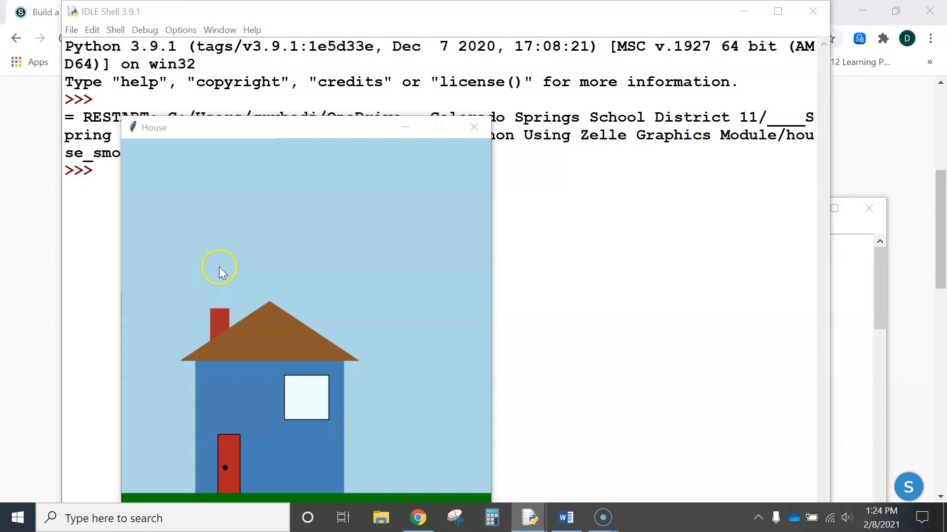
mouse_move(276, 239)
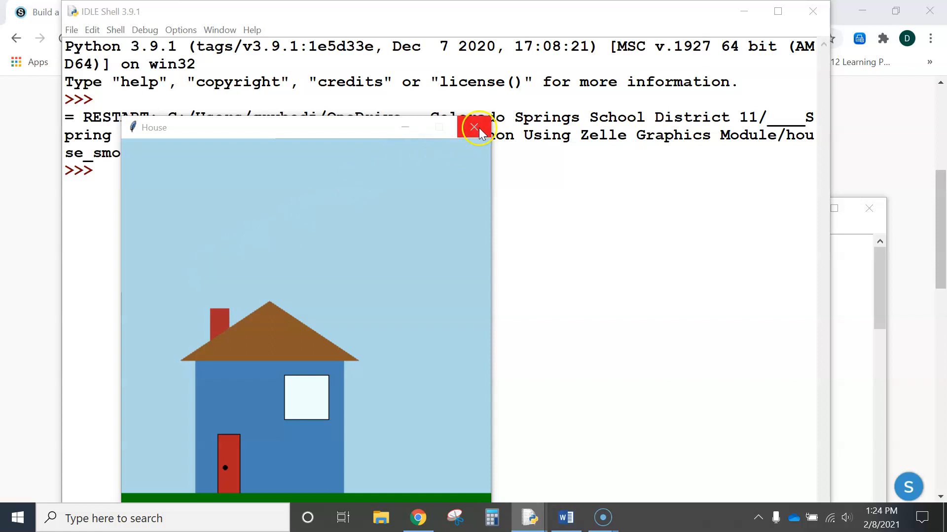
click(474, 127)
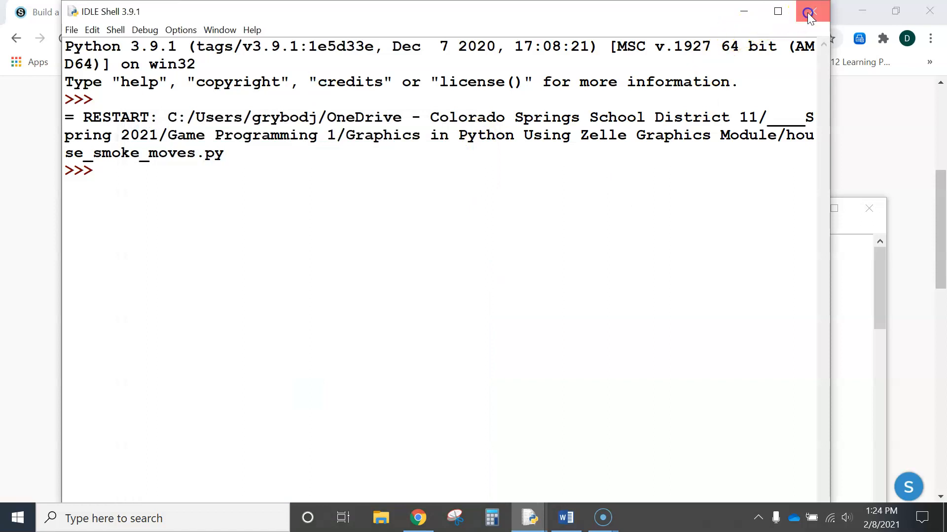
click(807, 10)
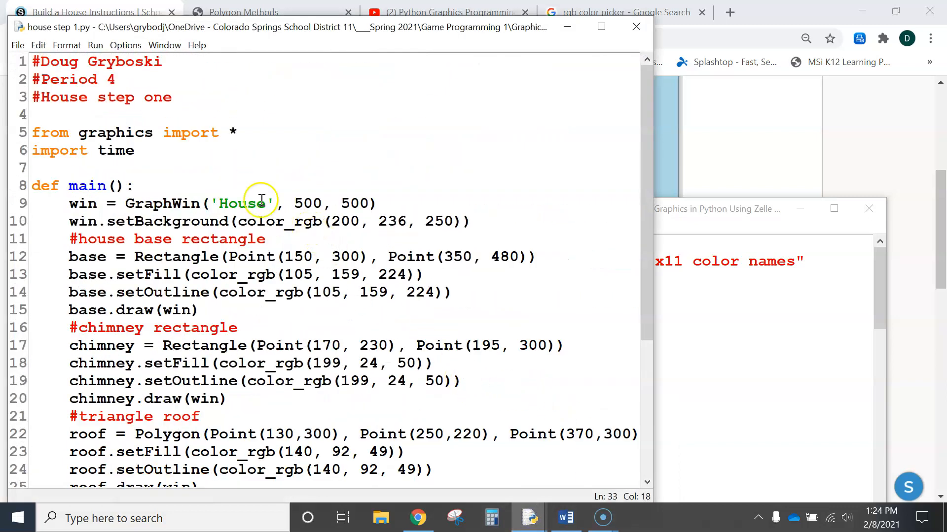
- Scroll through house step 1.py and highlight the door and door-knob code (lines 26–33)
scroll(down, 3)
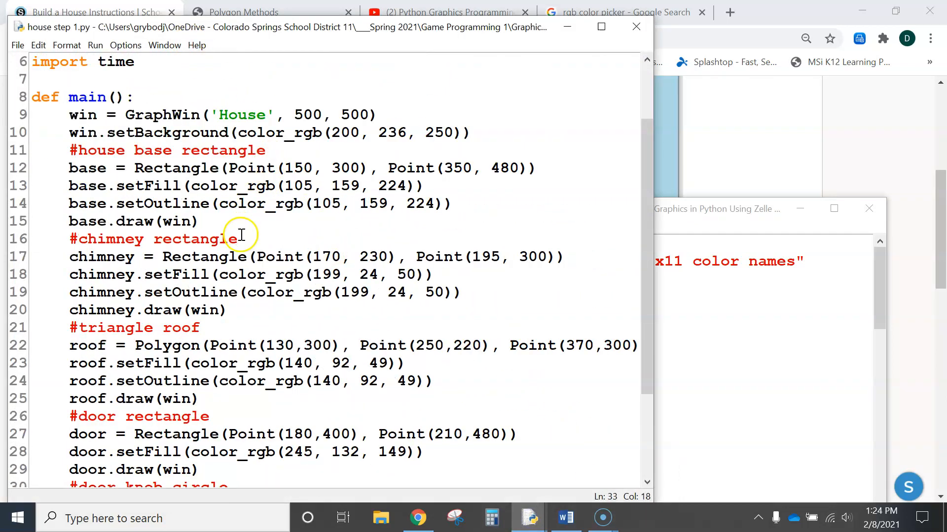
scroll(down, 3)
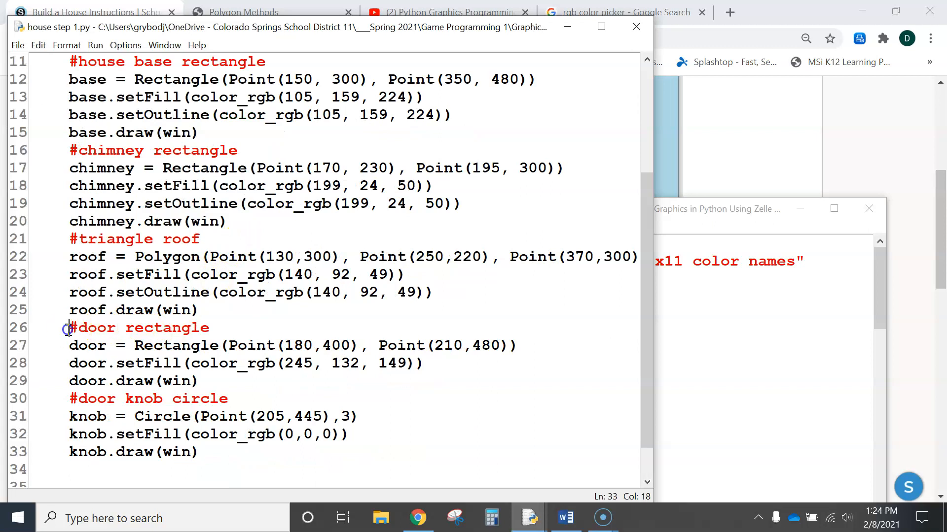
drag(69, 327, 196, 453)
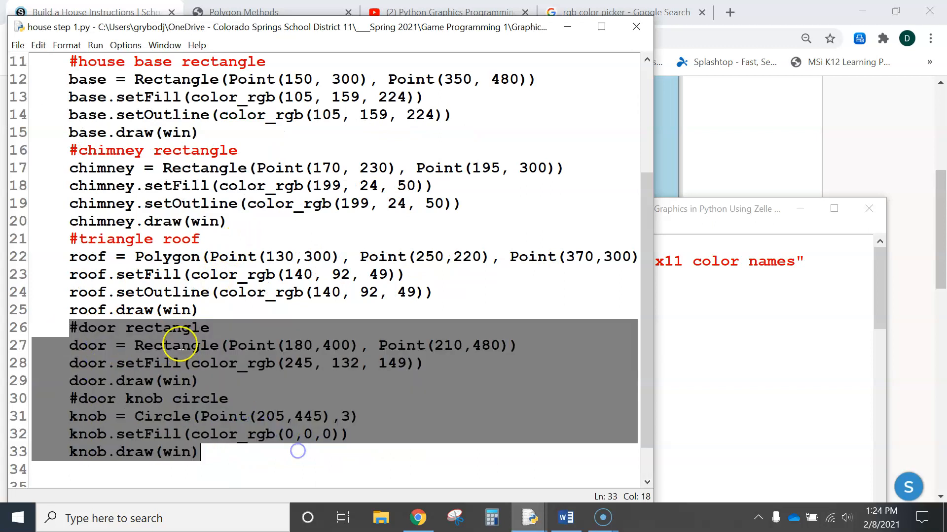
click(233, 400)
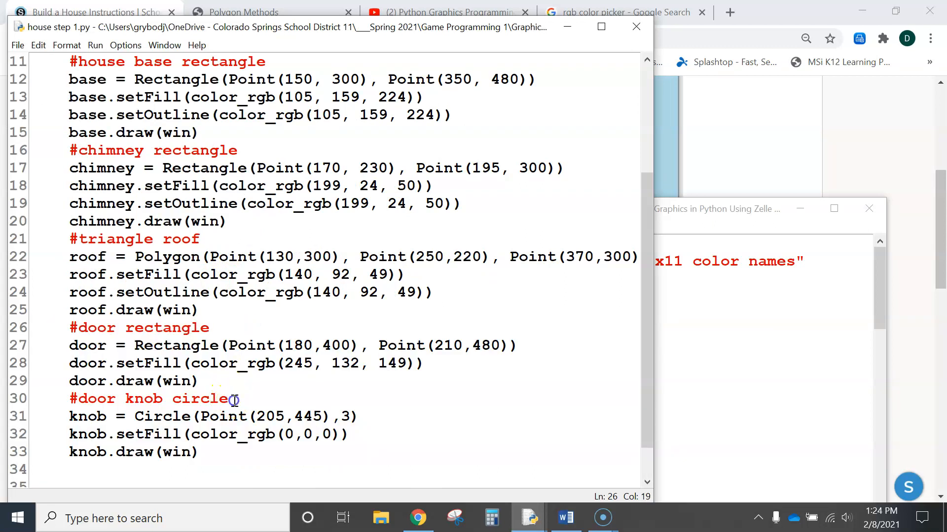
click(269, 416)
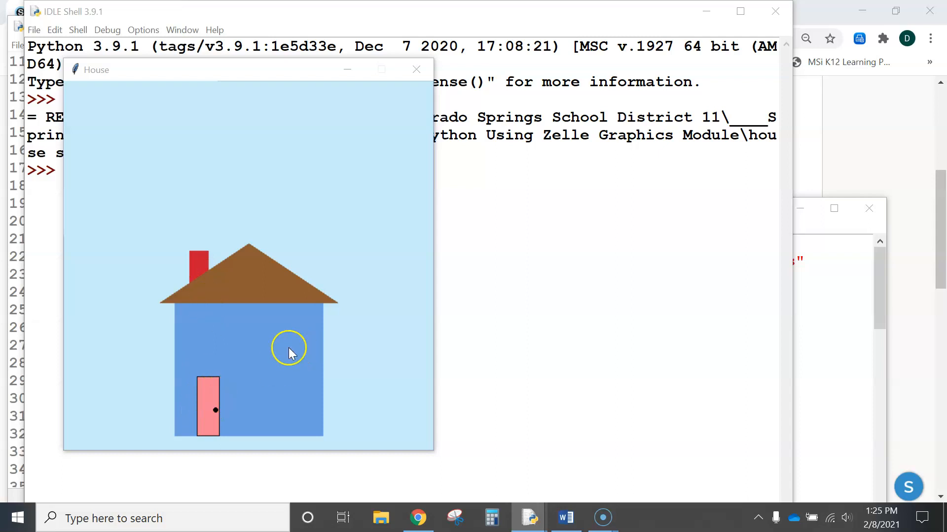
mouse_move(260, 346)
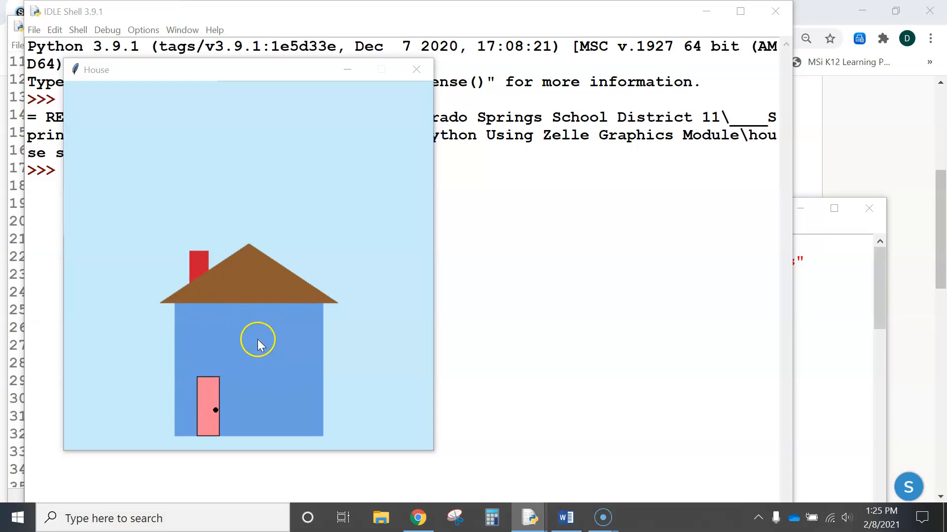
mouse_move(209, 392)
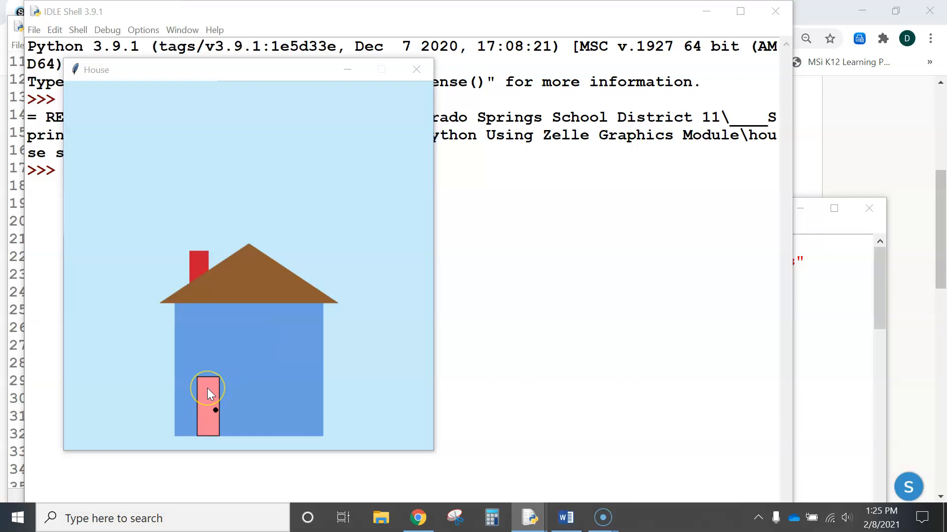
mouse_move(415, 70)
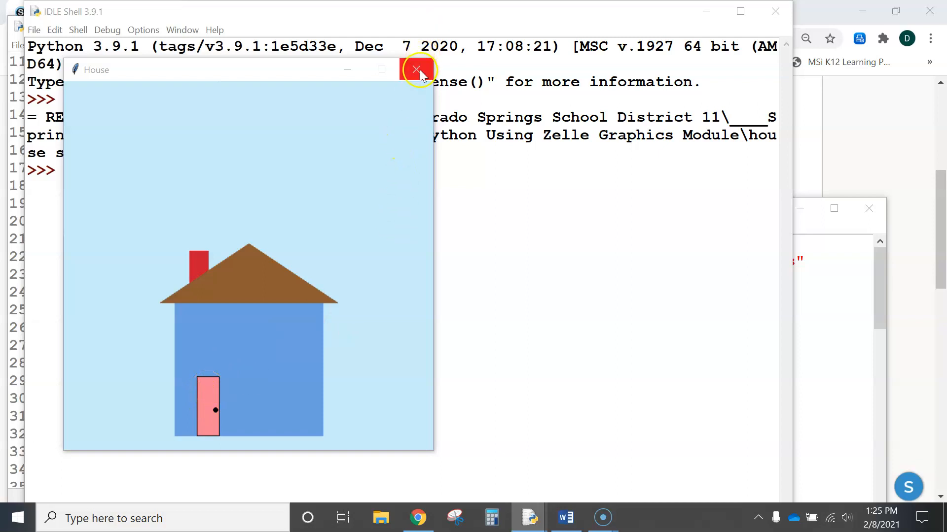
- Close the previewed House window and put the cursor on line 34 below the door knob code
click(416, 69)
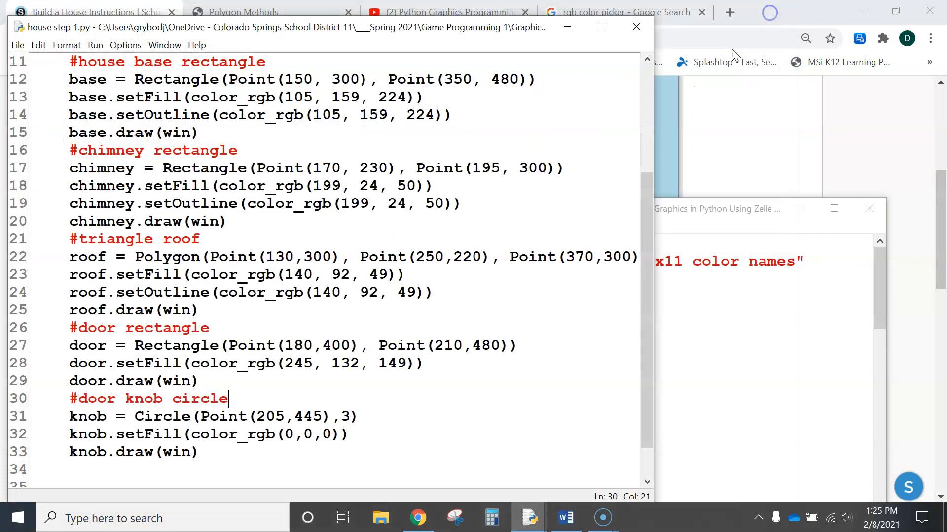
drag(68, 327, 191, 381)
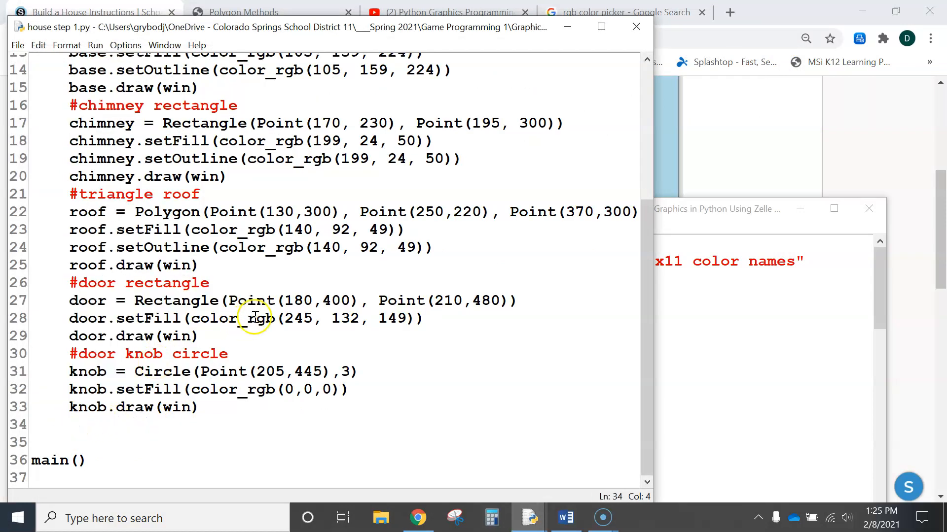
click(284, 300)
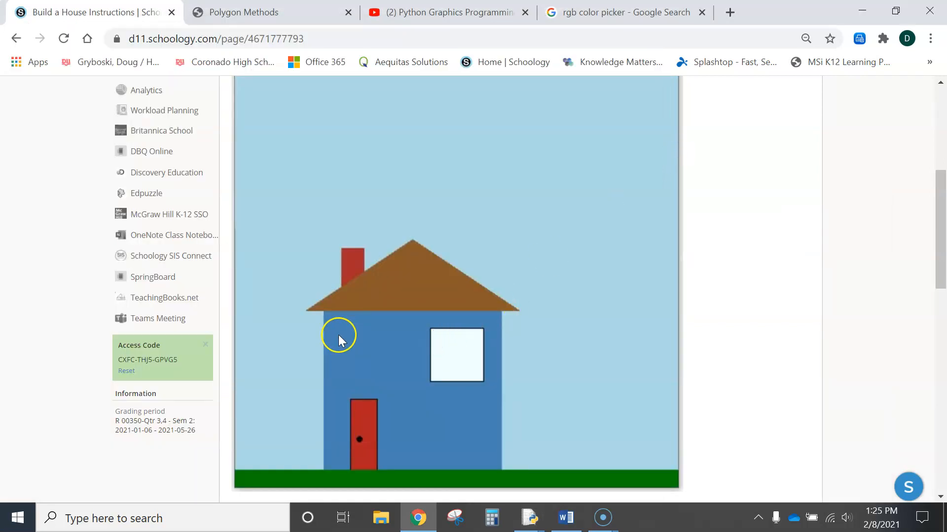
mouse_move(422, 343)
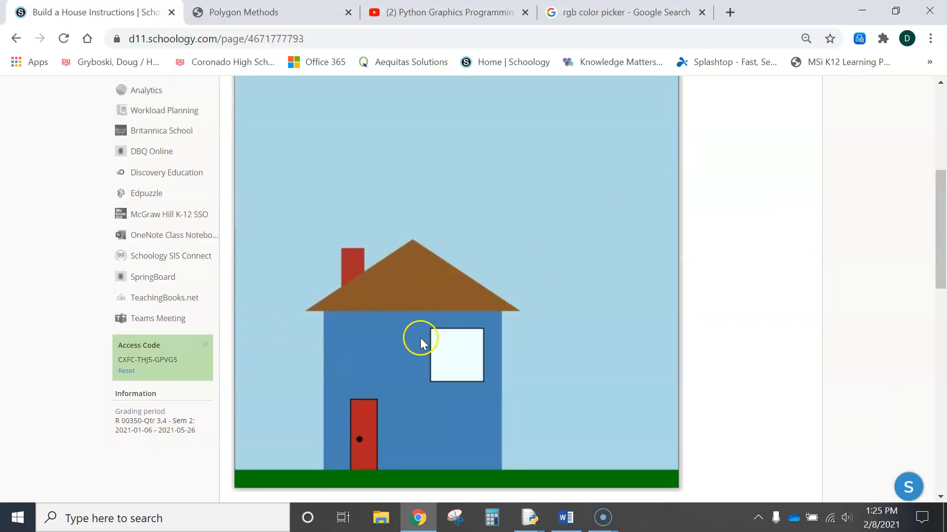
mouse_move(434, 331)
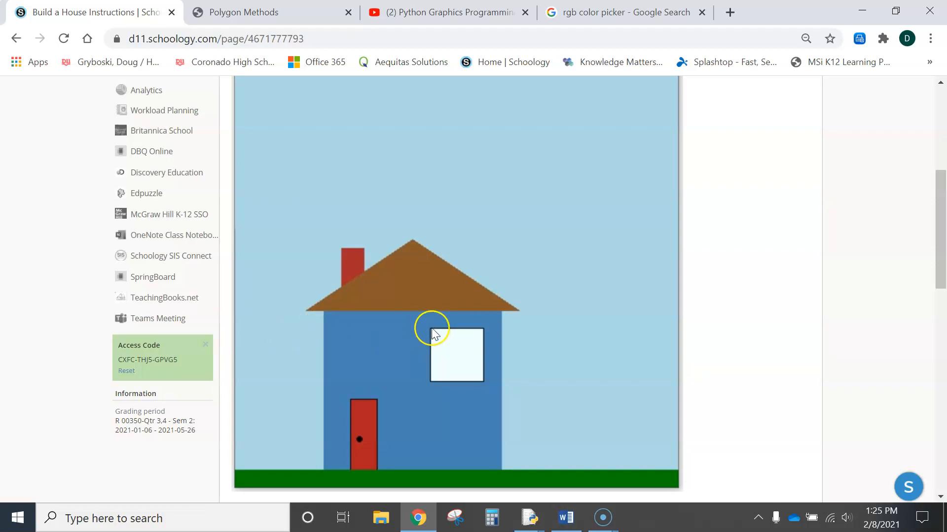
mouse_move(432, 81)
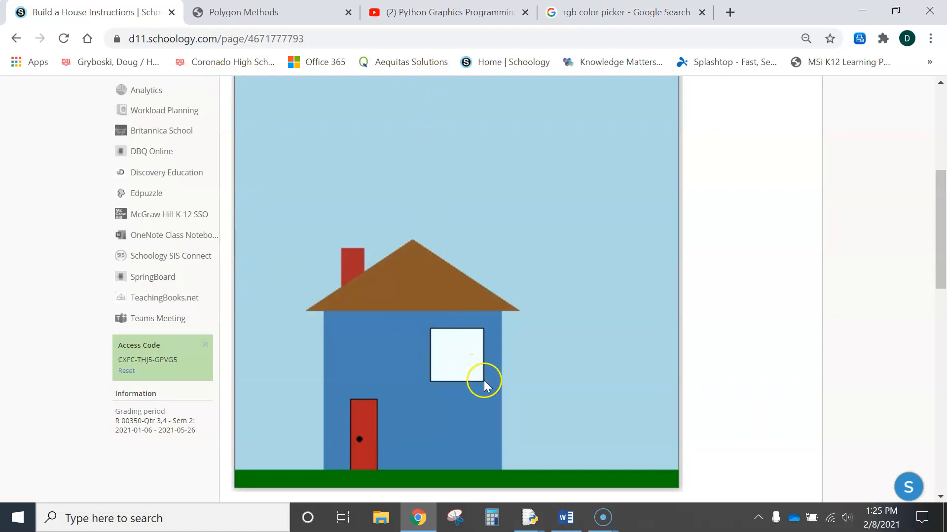
mouse_move(586, 16)
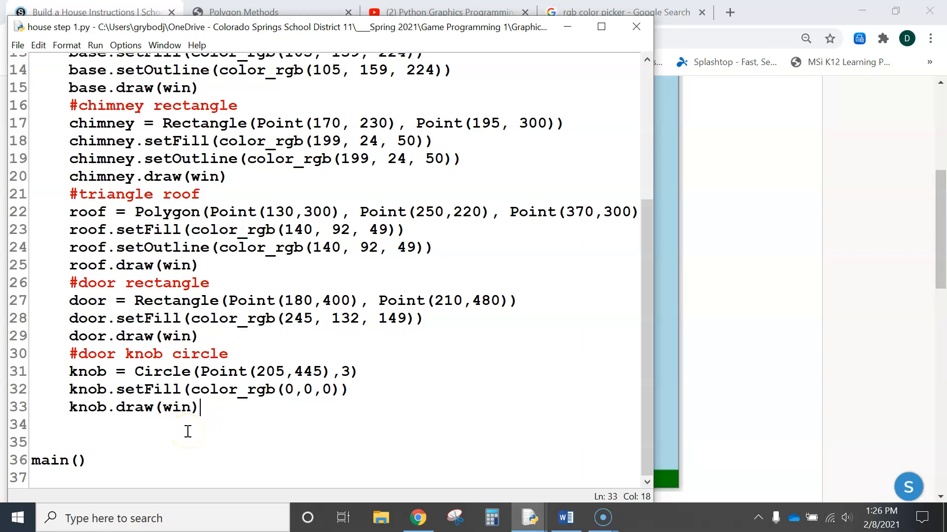
mouse_move(297, 478)
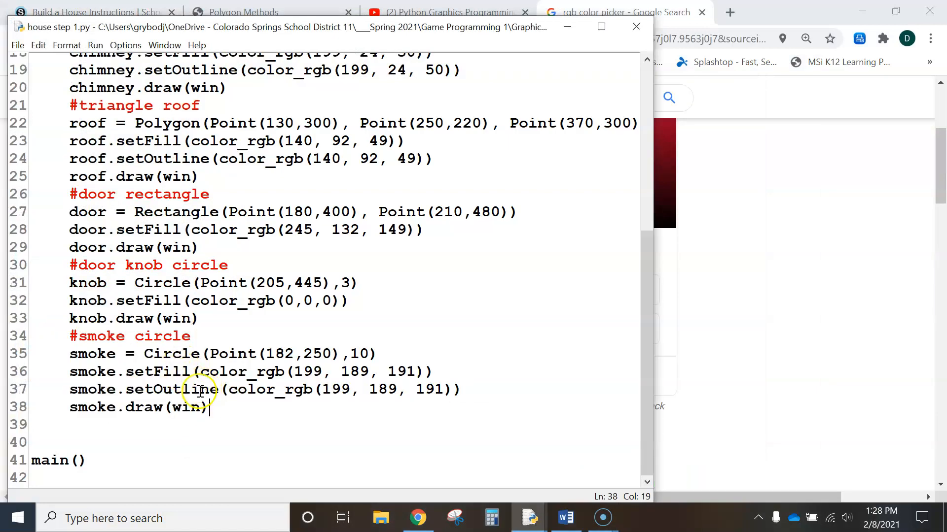
mouse_move(331, 430)
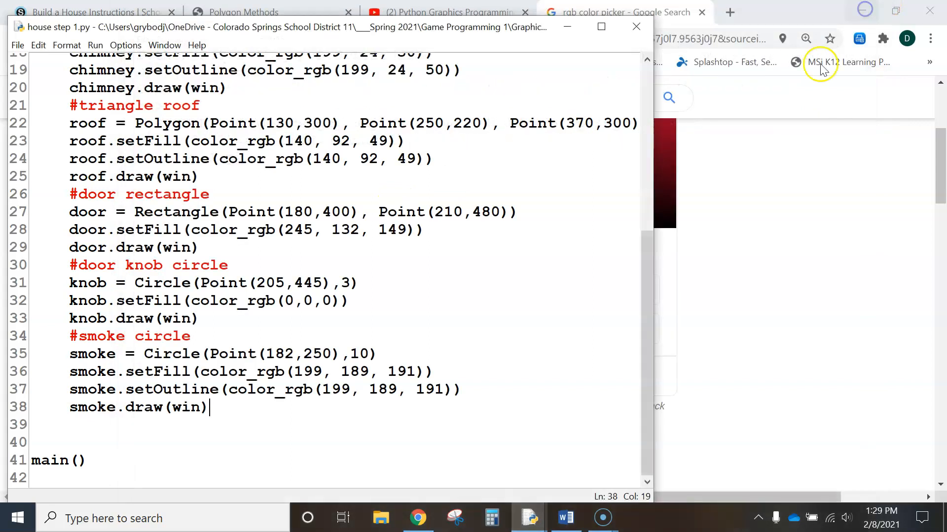
mouse_move(472, 381)
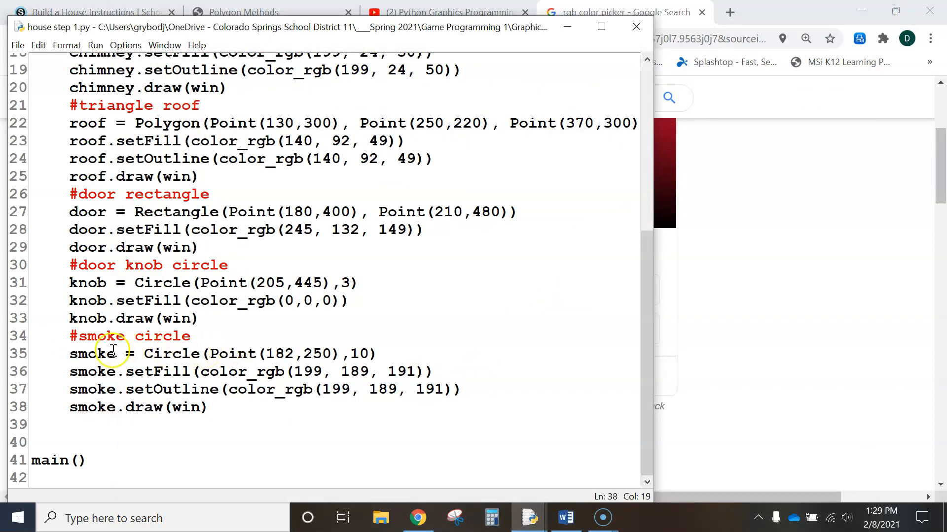
mouse_move(64, 336)
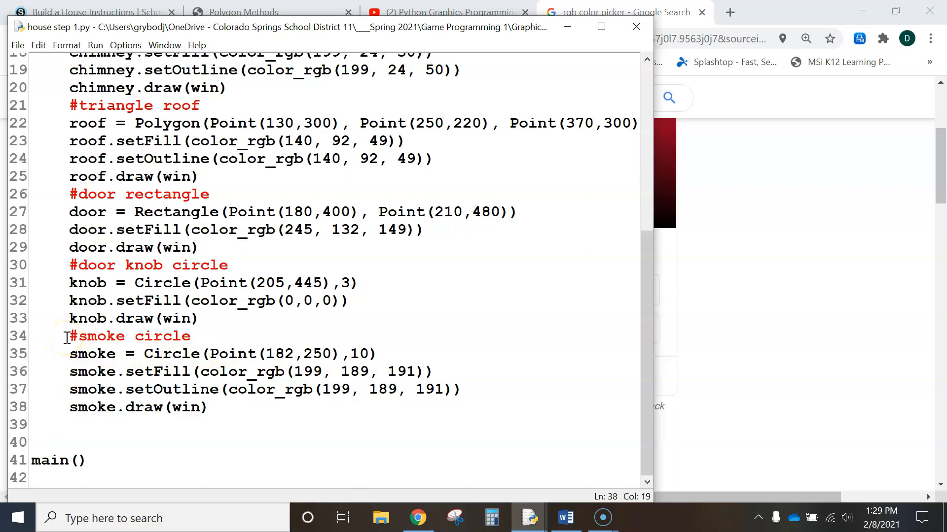
- Cut the smoke circle block and paste it right after base.draw(win), before the chimney code
drag(69, 336, 208, 408)
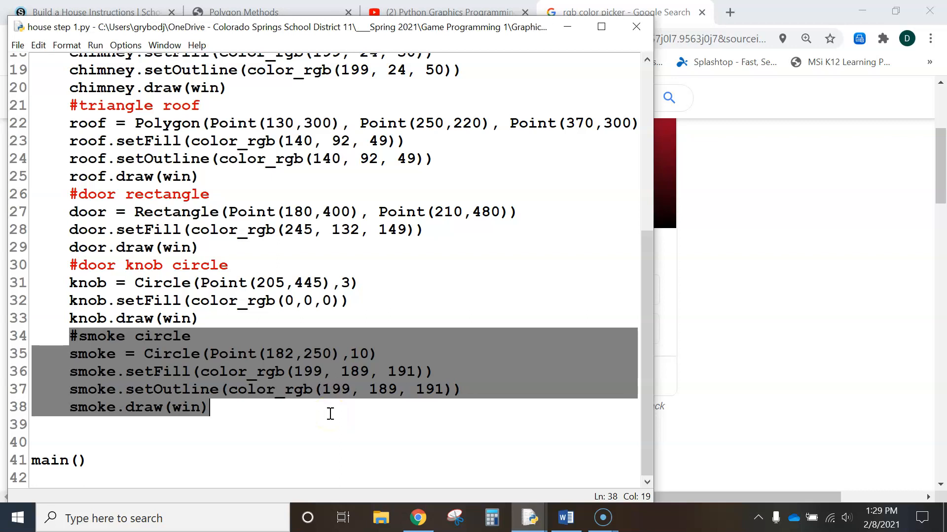
key(Delete)
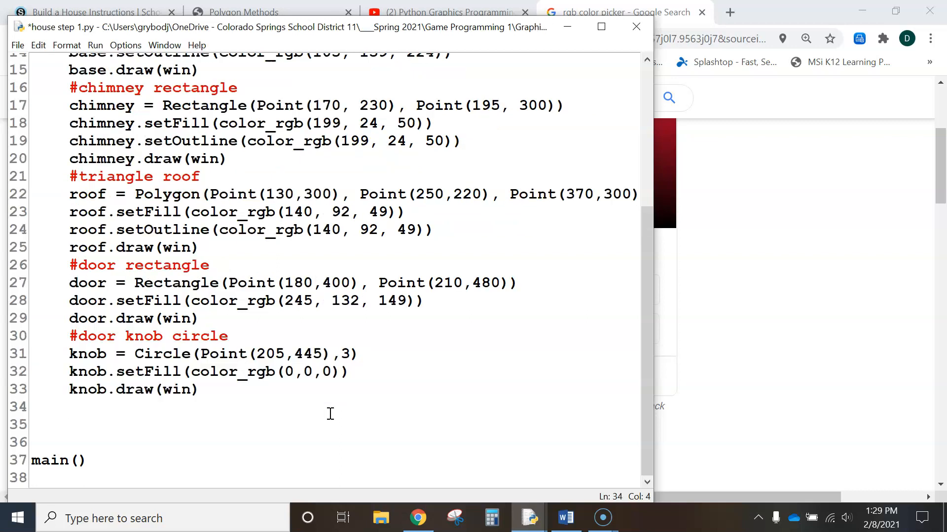
mouse_move(321, 397)
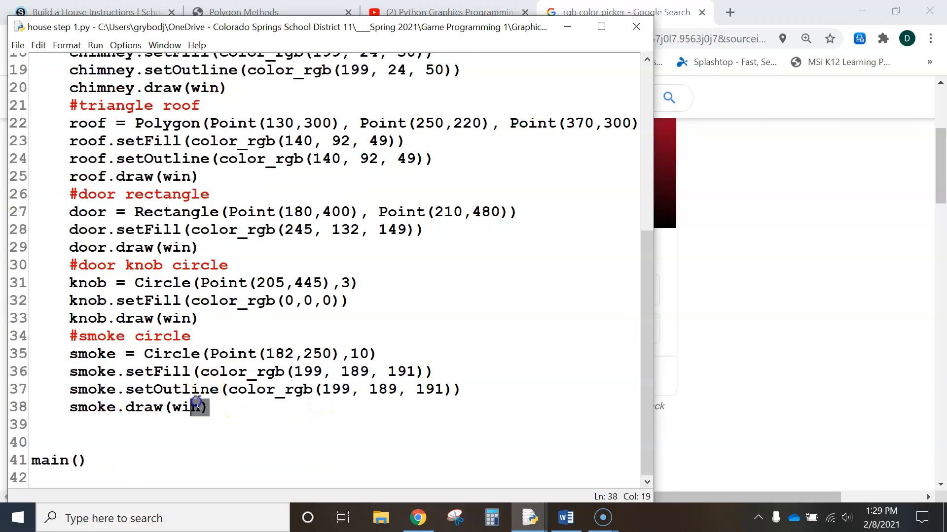
right_click(122, 365)
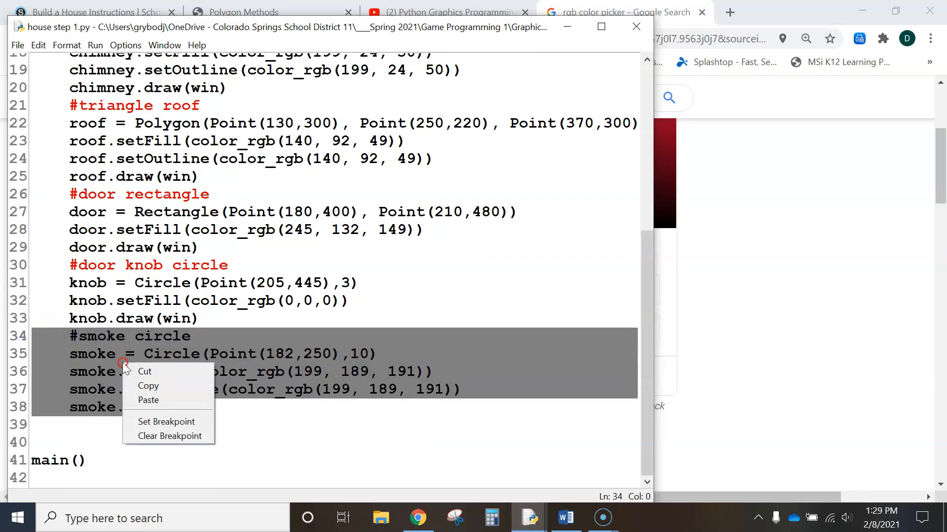
click(144, 371)
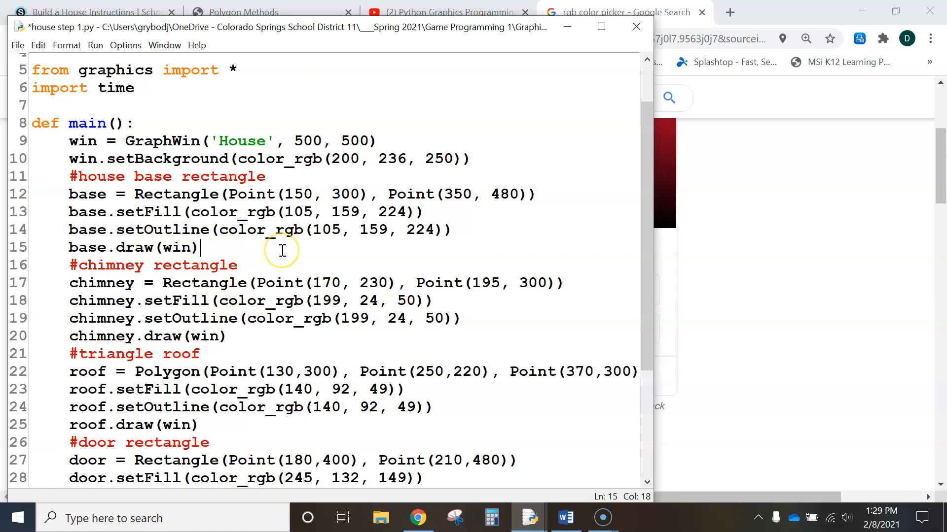
key(Enter)
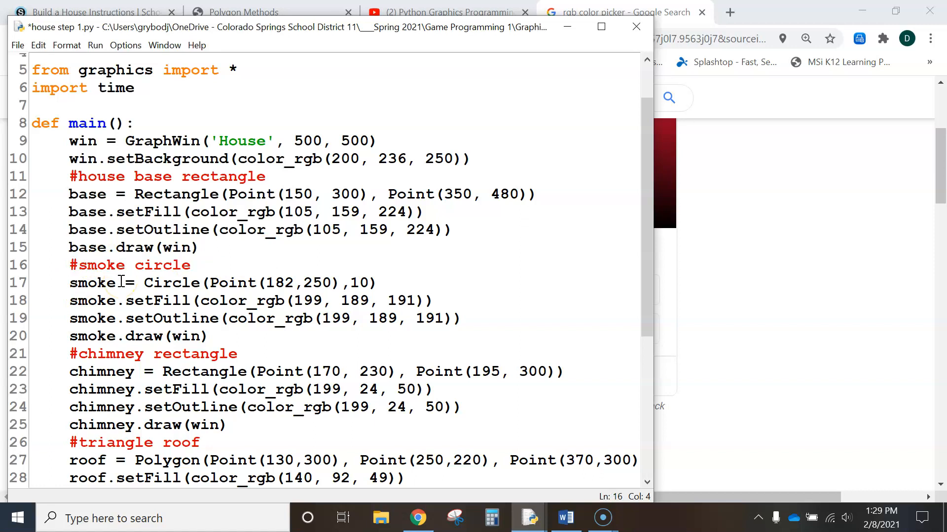
scroll(down, 3)
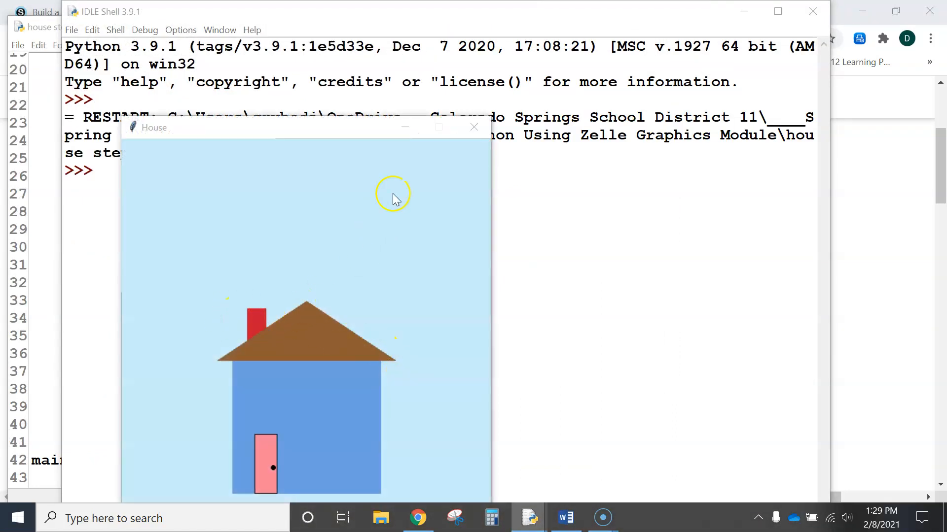
- Close the House window drawn by the rerun program
click(474, 128)
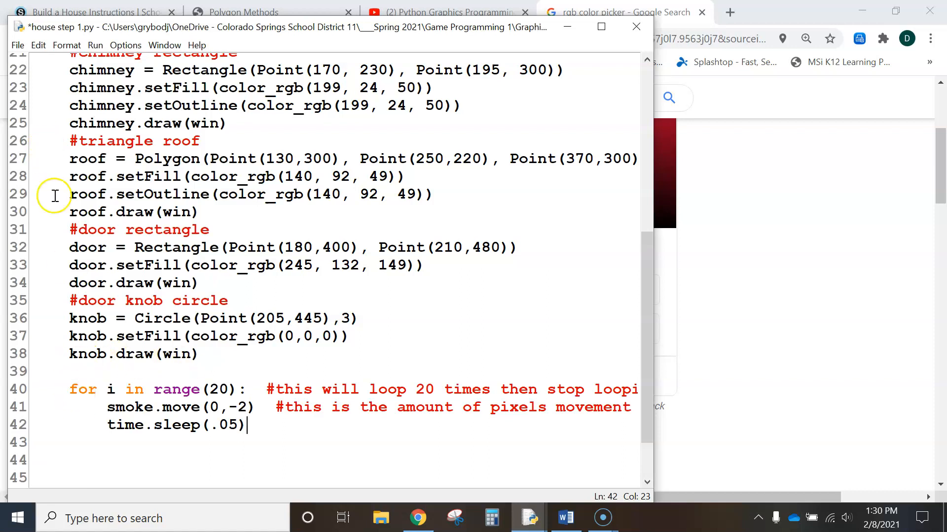
mouse_move(145, 265)
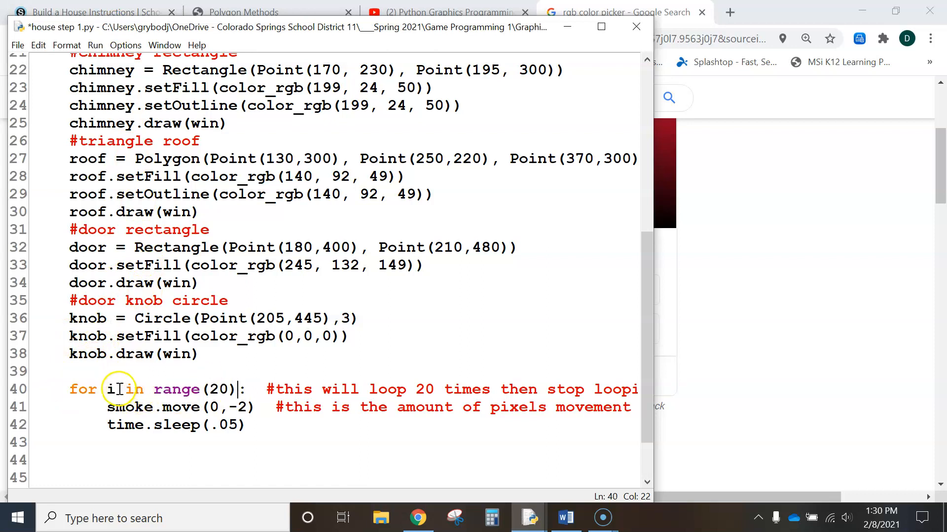
- Write the for i in range(20) loop with smoke.move(0,-2) and time.sleep(.05) at the end of the script
double_click(110, 390)
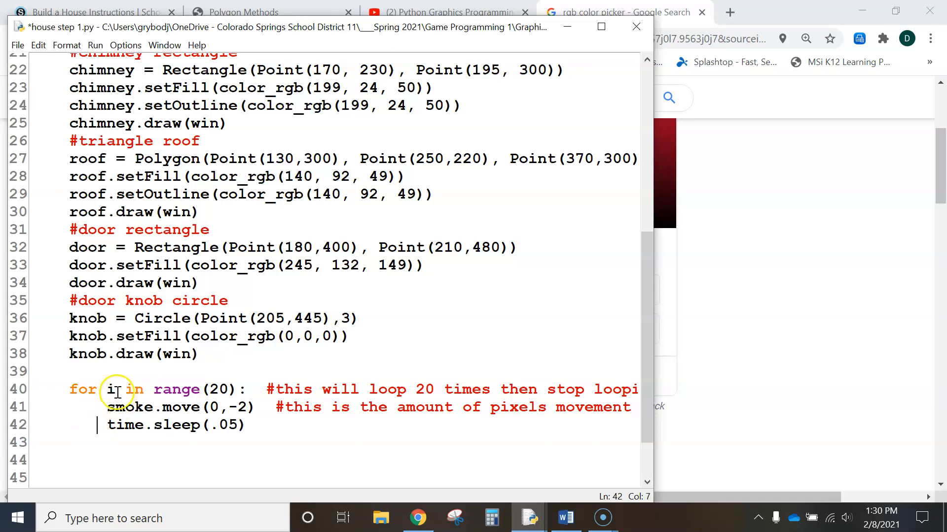
mouse_move(196, 389)
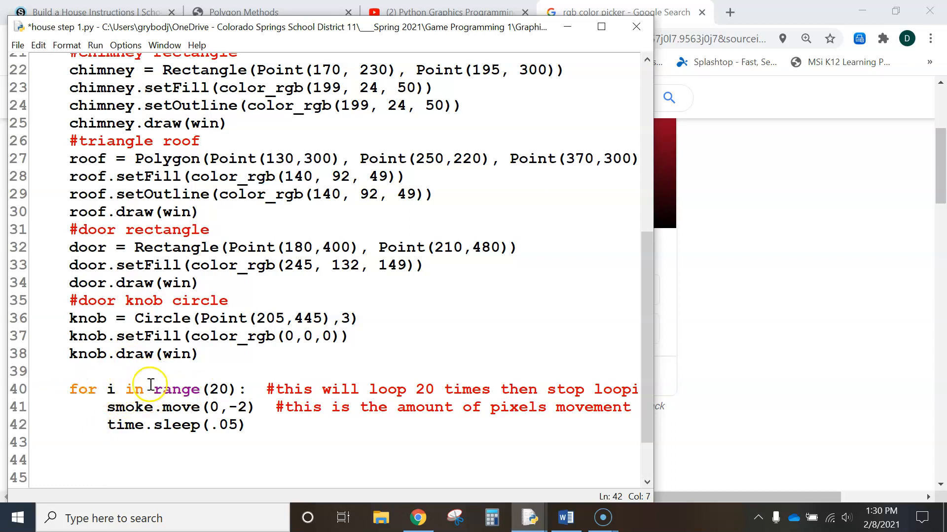
double_click(221, 389)
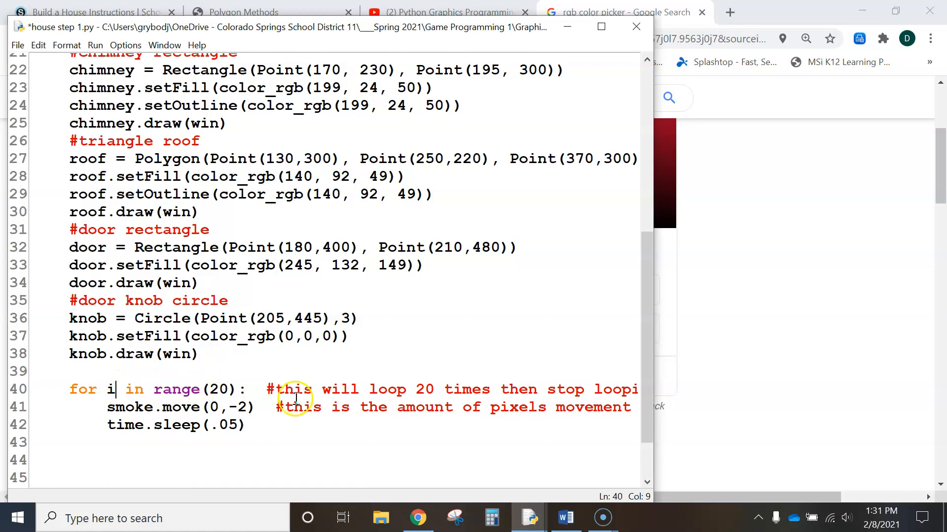
drag(275, 388, 600, 388)
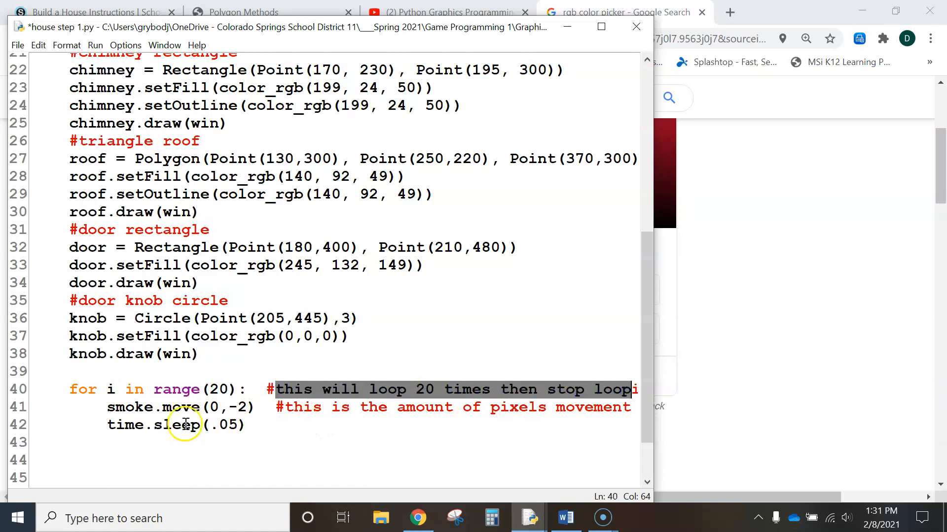
mouse_move(106, 410)
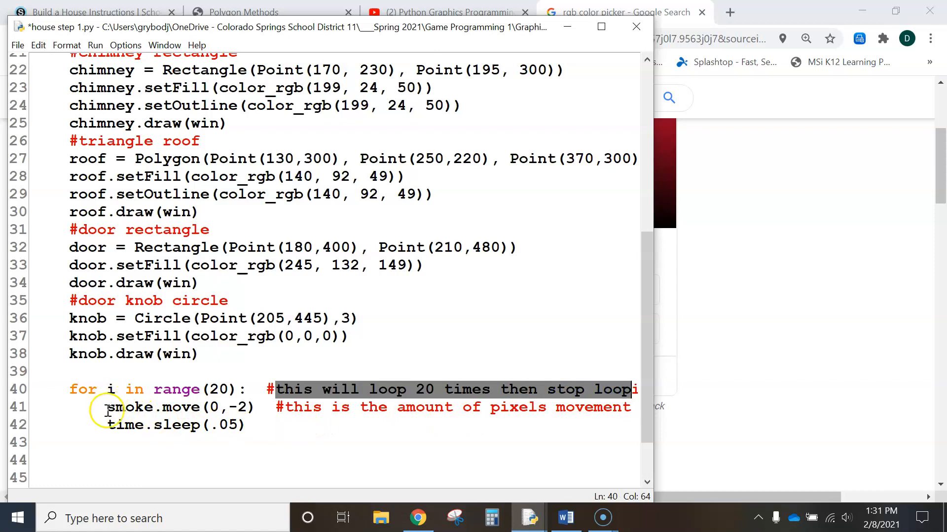
mouse_move(104, 406)
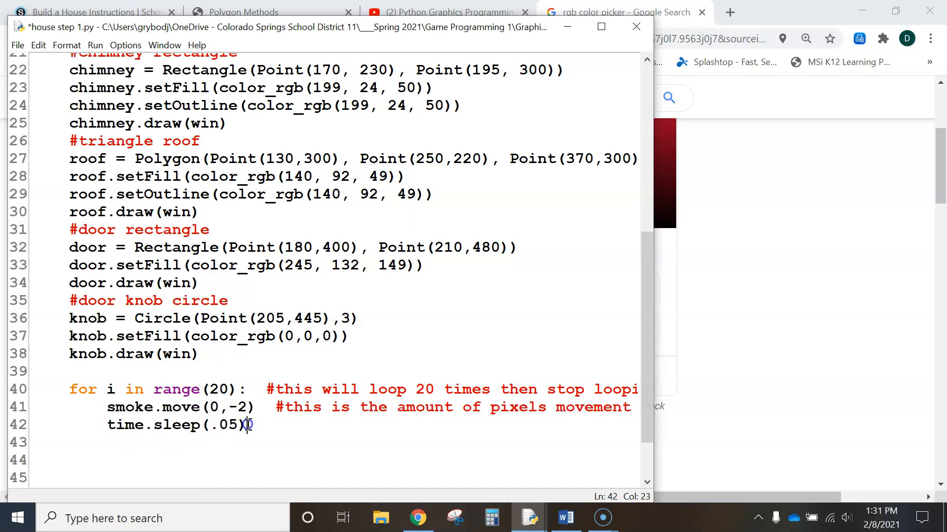
double_click(130, 407)
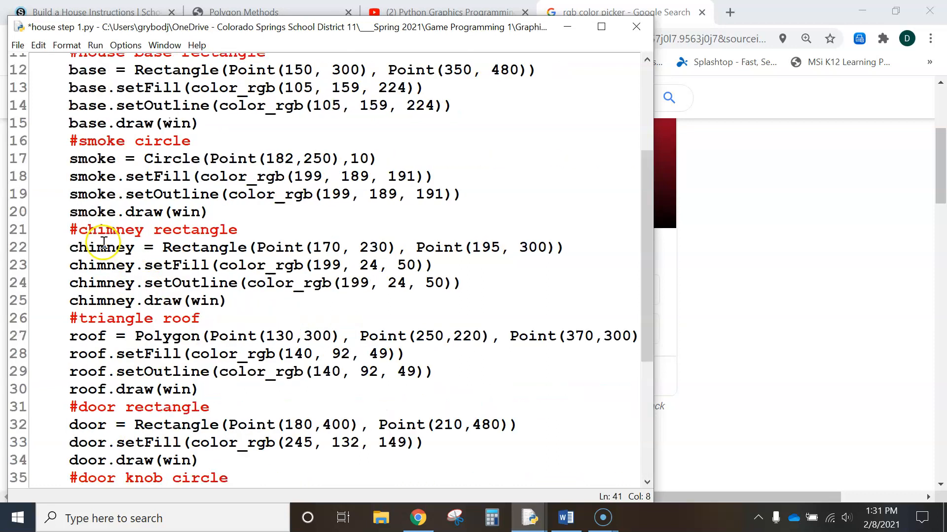
scroll(down, 3)
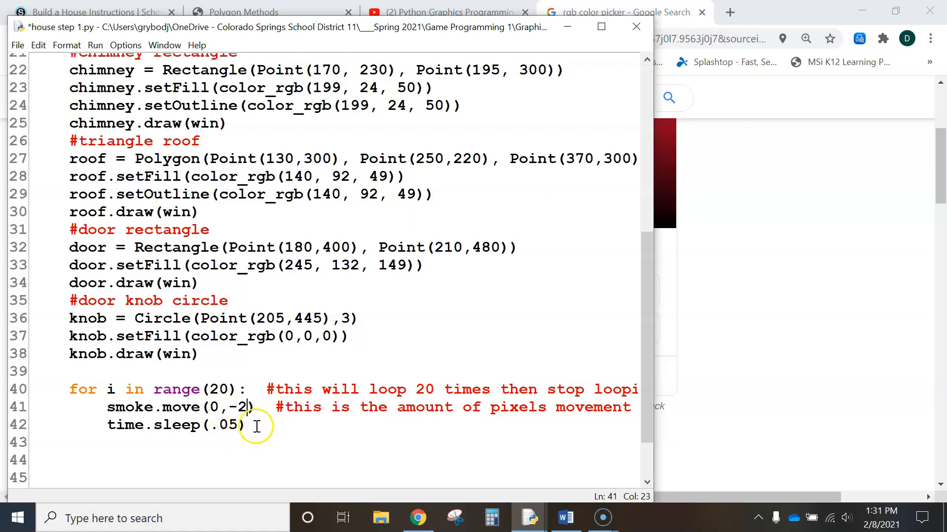
click(245, 425)
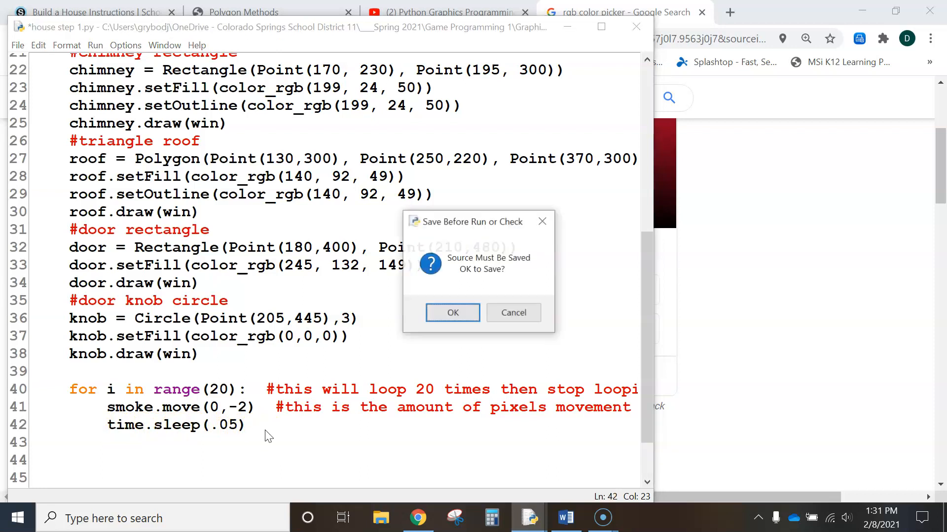
- Confirm Save Before Run, watch the smoke puff rise, then close the program's windows
click(451, 313)
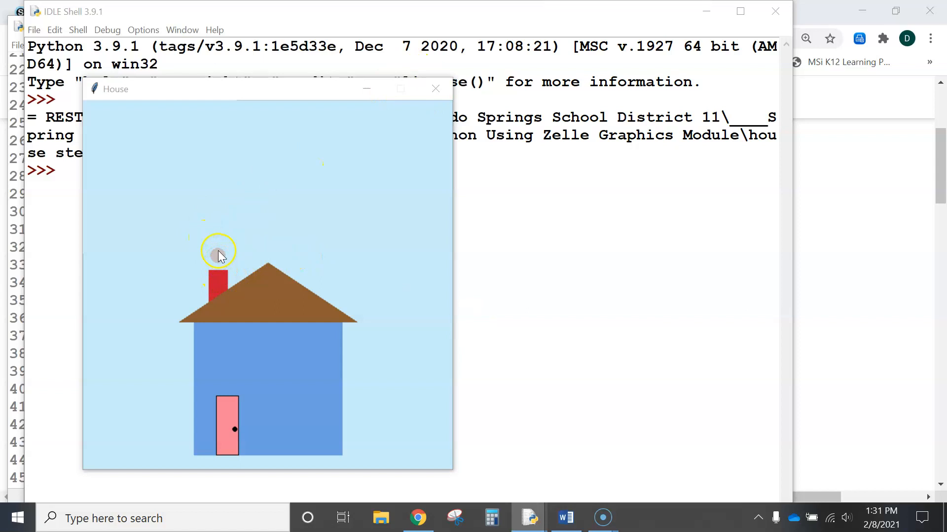
click(436, 89)
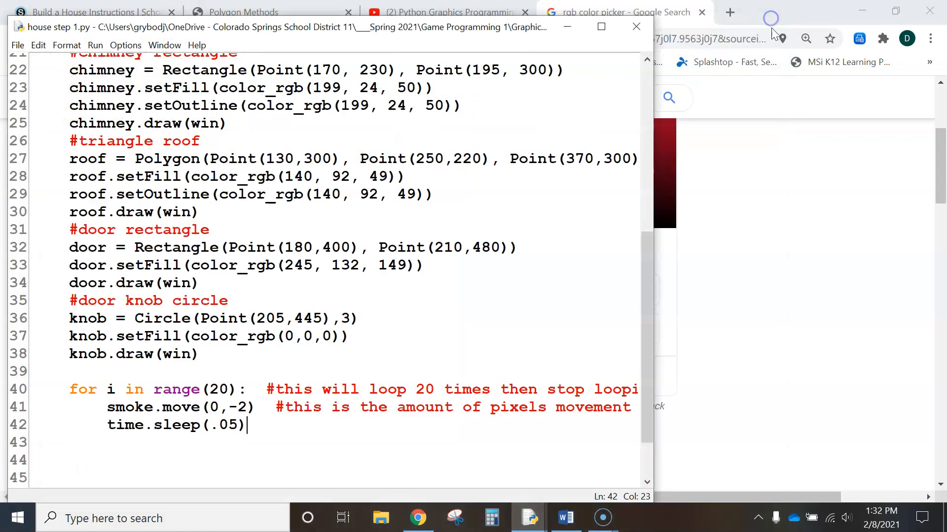
- Paste a second smoke loop below the first and set its count to range(50) with a '50 times' comment
scroll(down, 3)
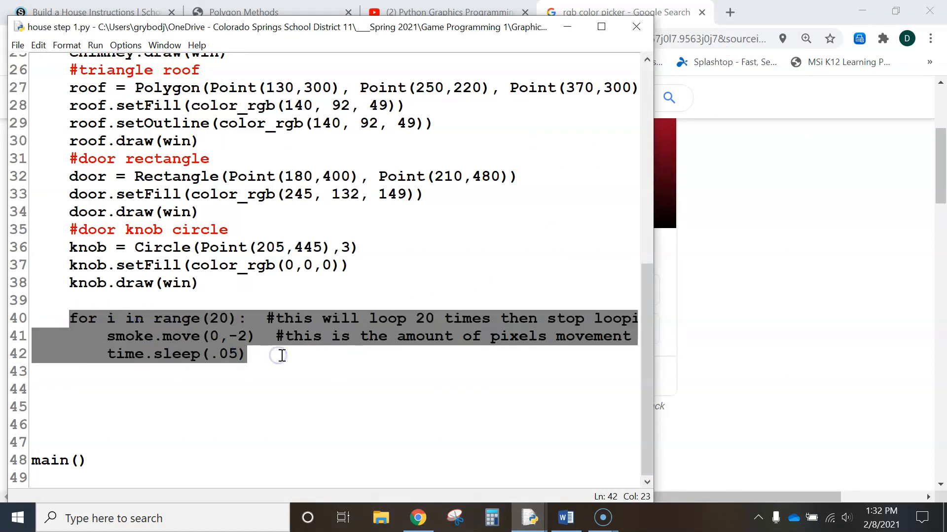
click(252, 375)
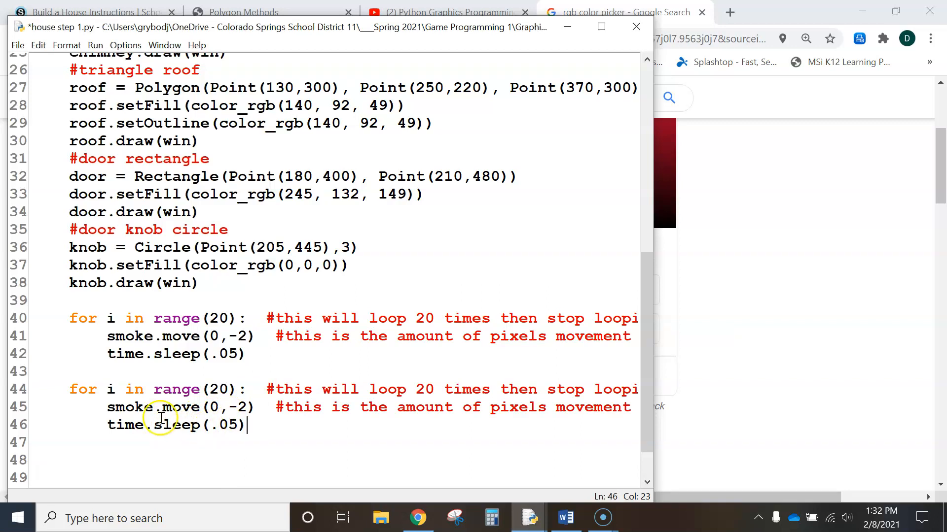
click(226, 390)
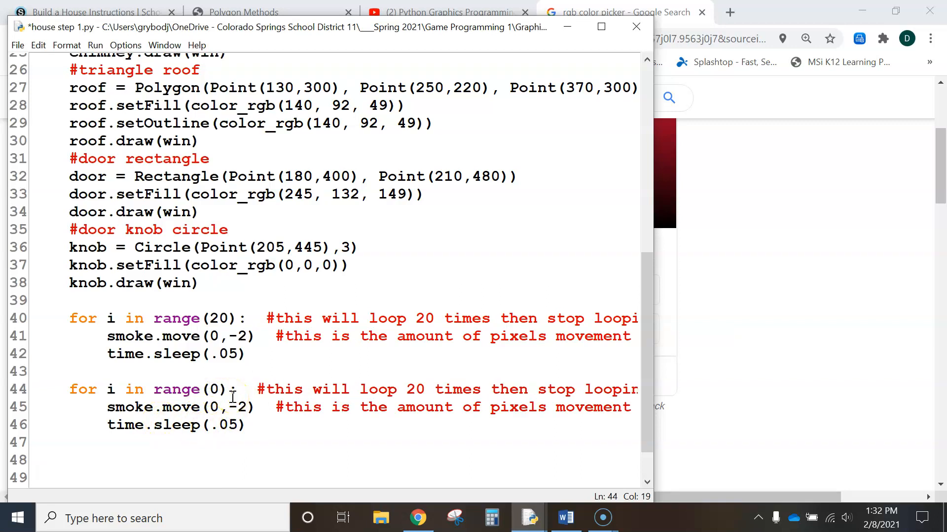
text(500)
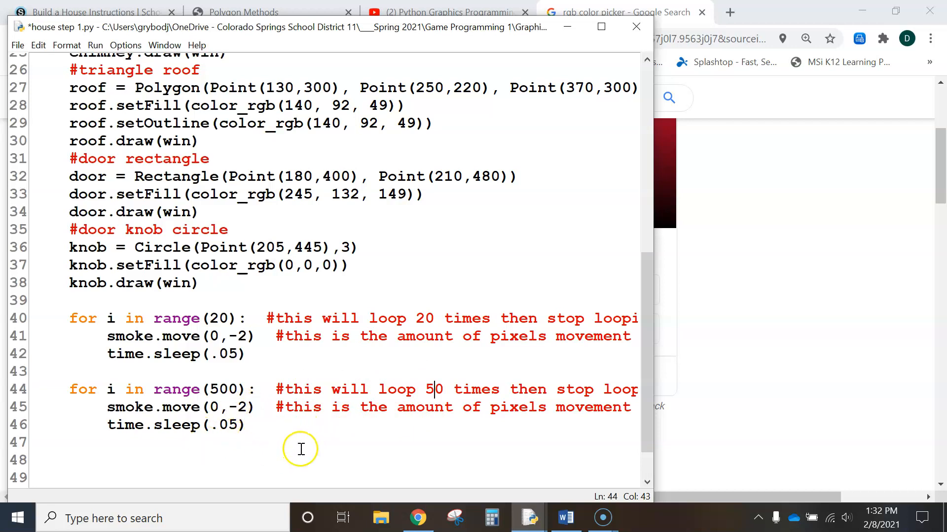
mouse_move(267, 409)
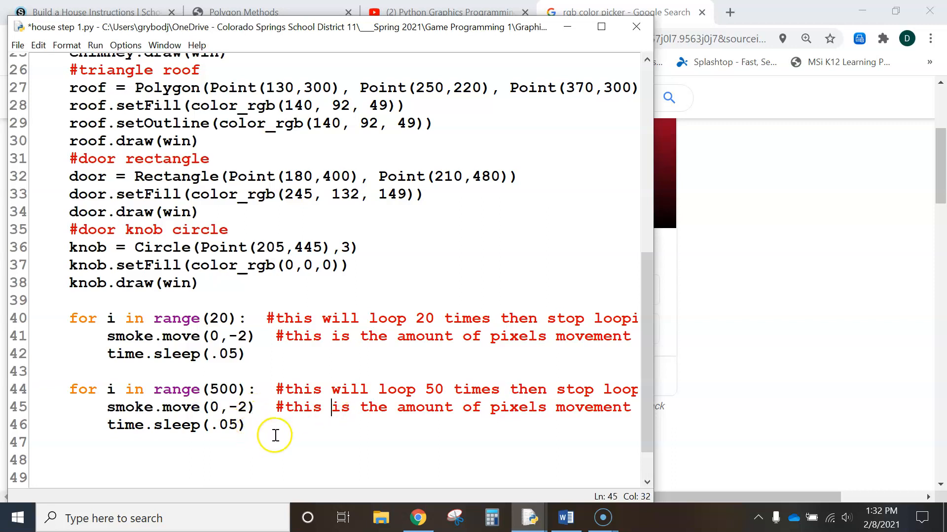
double_click(221, 390)
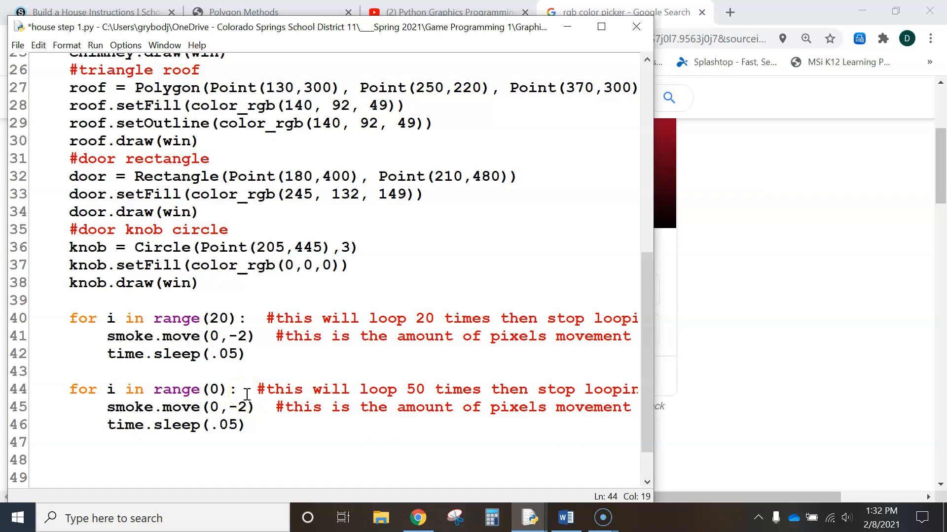
text(5)
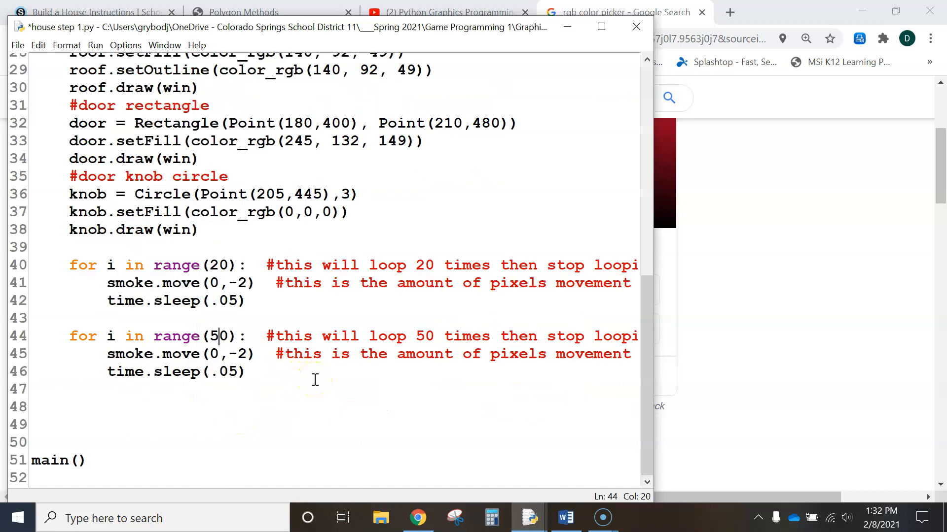
mouse_move(456, 485)
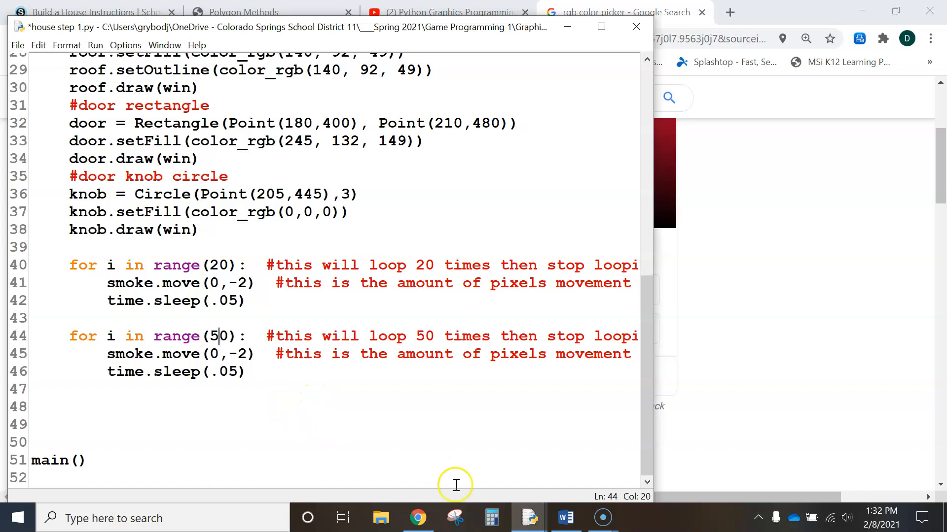
mouse_move(527, 518)
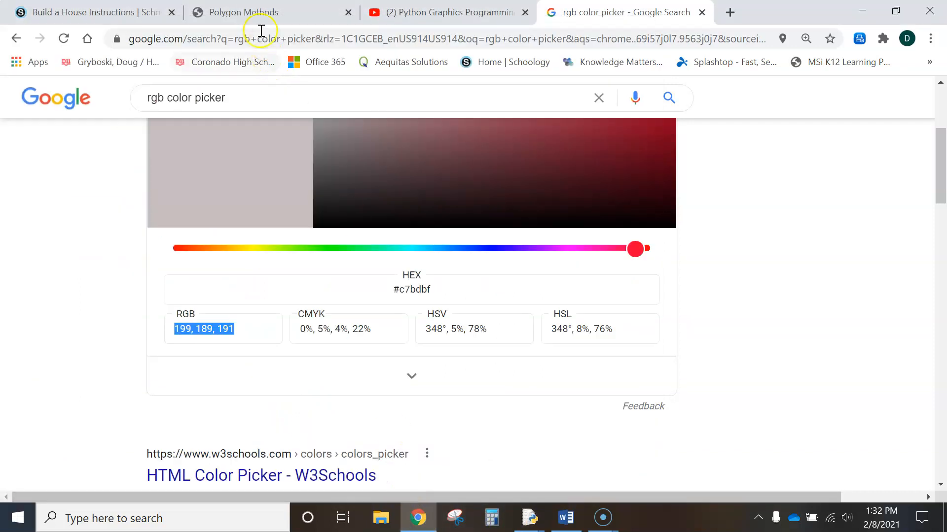
- Return to the Schoology instructions tab and scroll through the reference house and smoke-puff text
click(79, 13)
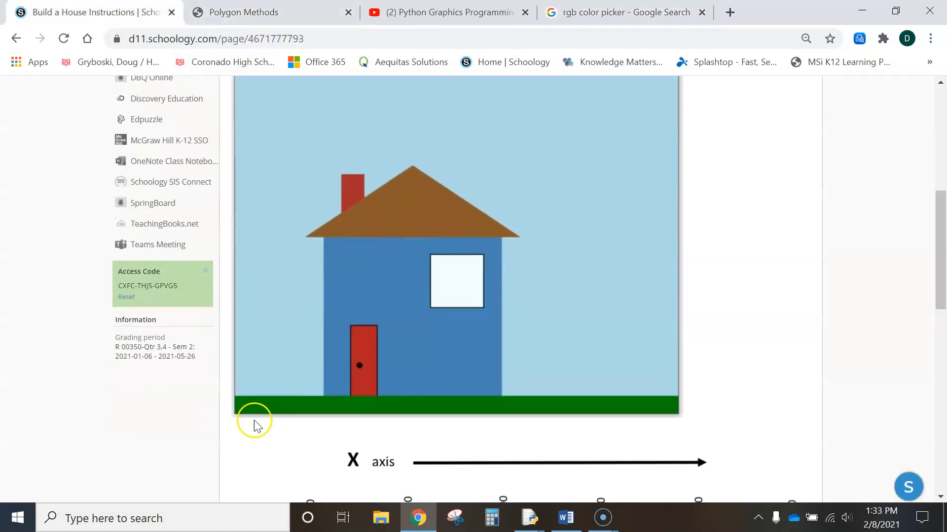
mouse_move(675, 392)
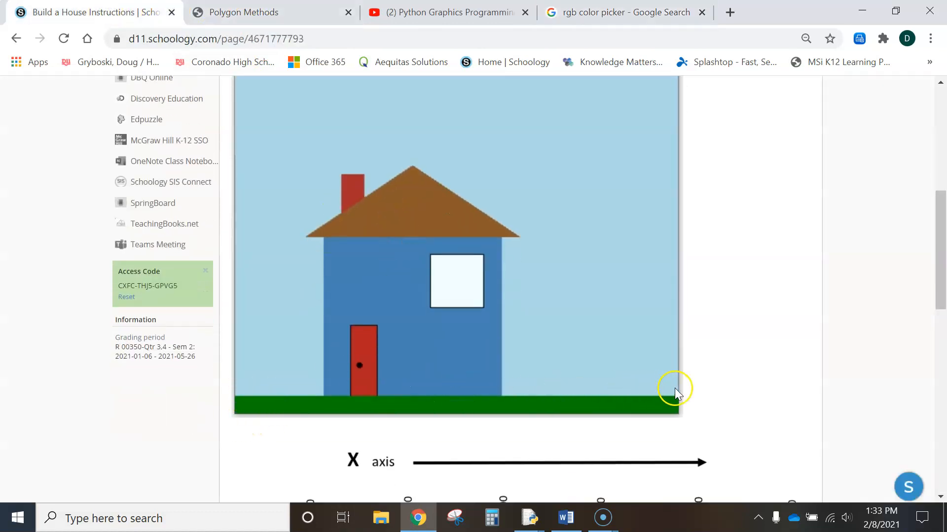
mouse_move(456, 291)
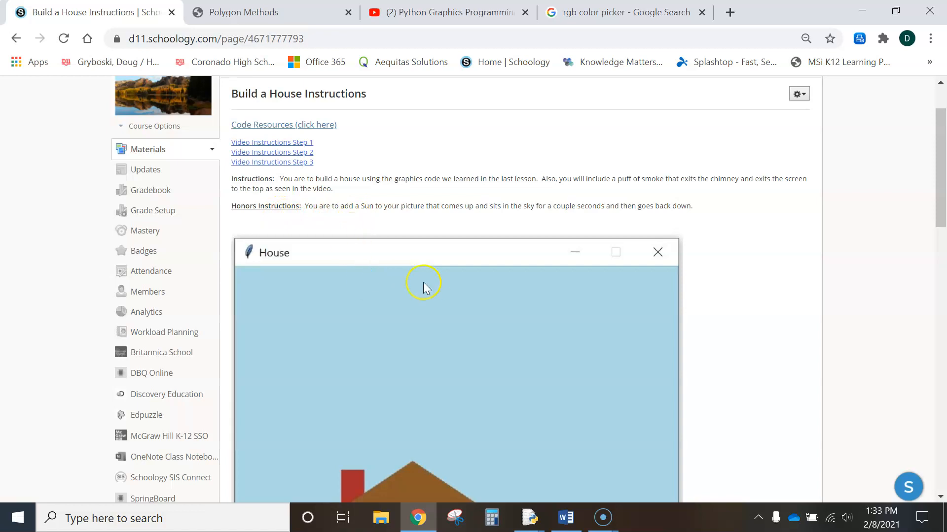
scroll(down, 3)
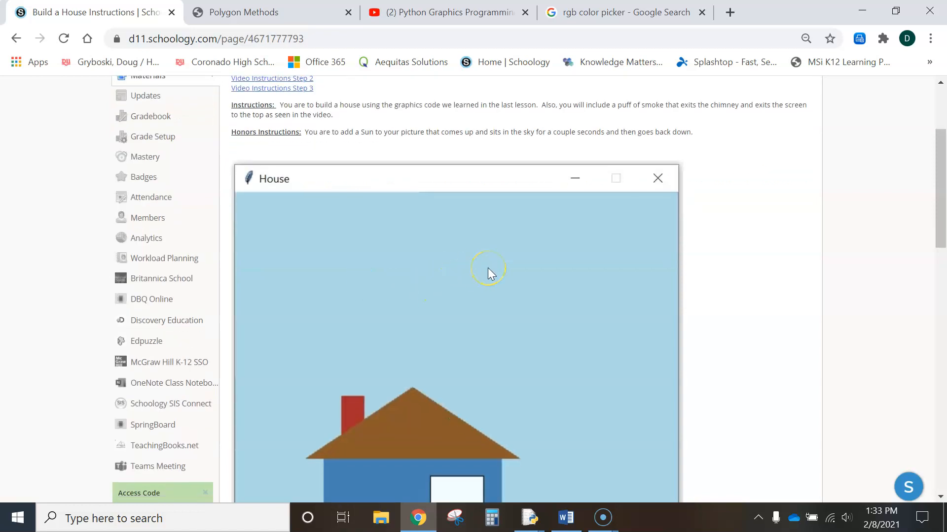
mouse_move(658, 133)
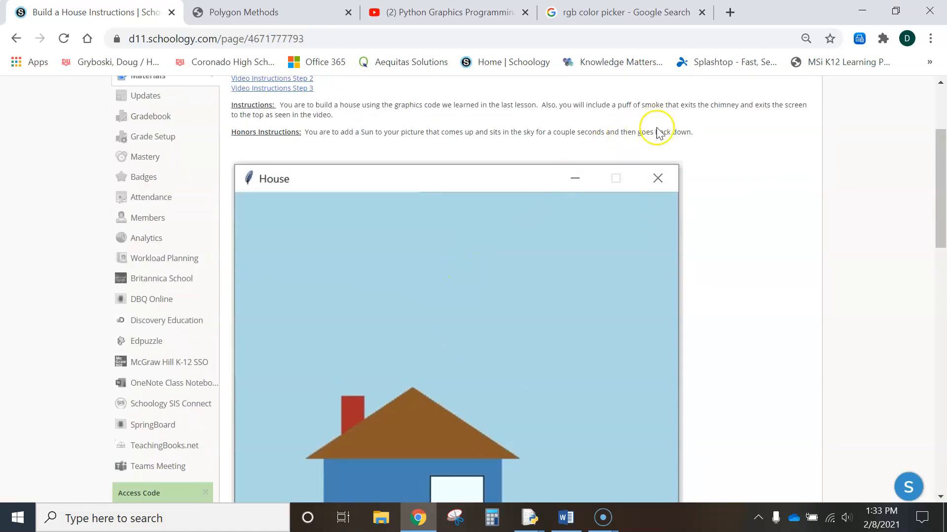
scroll(down, 3)
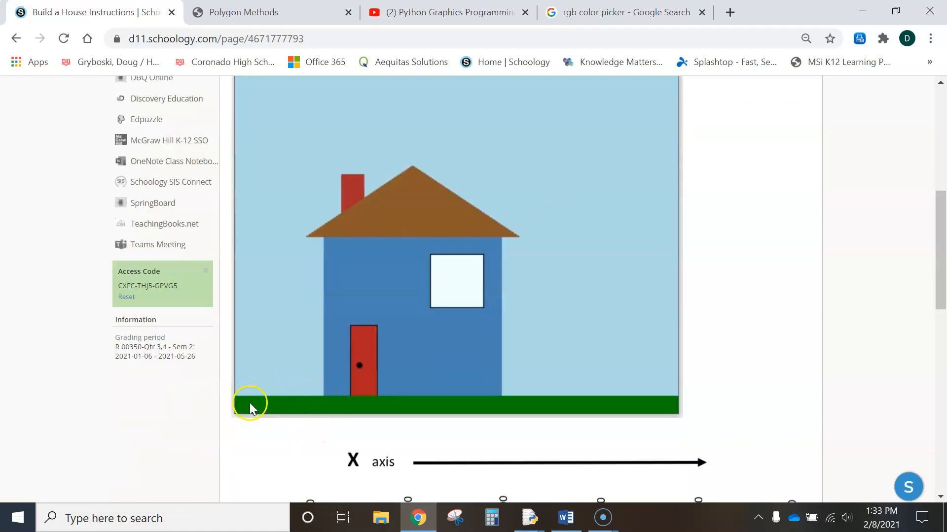
mouse_move(317, 168)
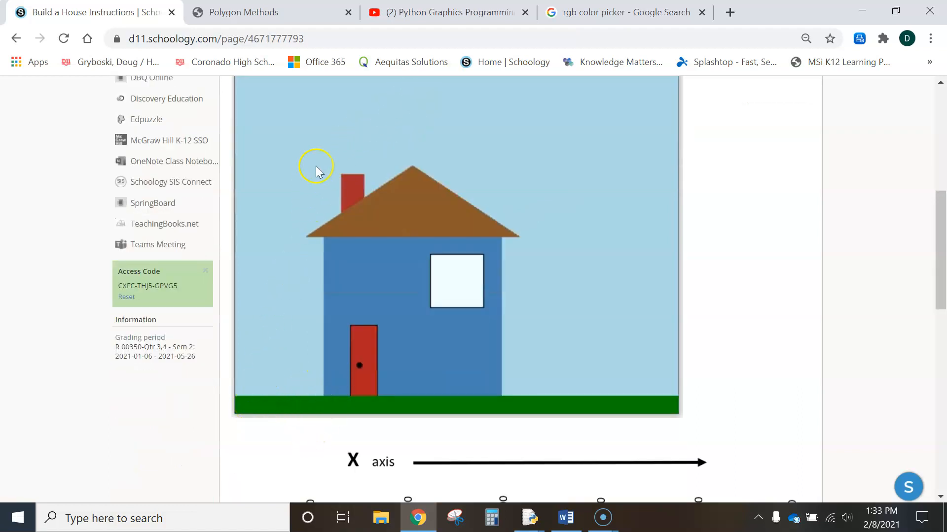
mouse_move(428, 92)
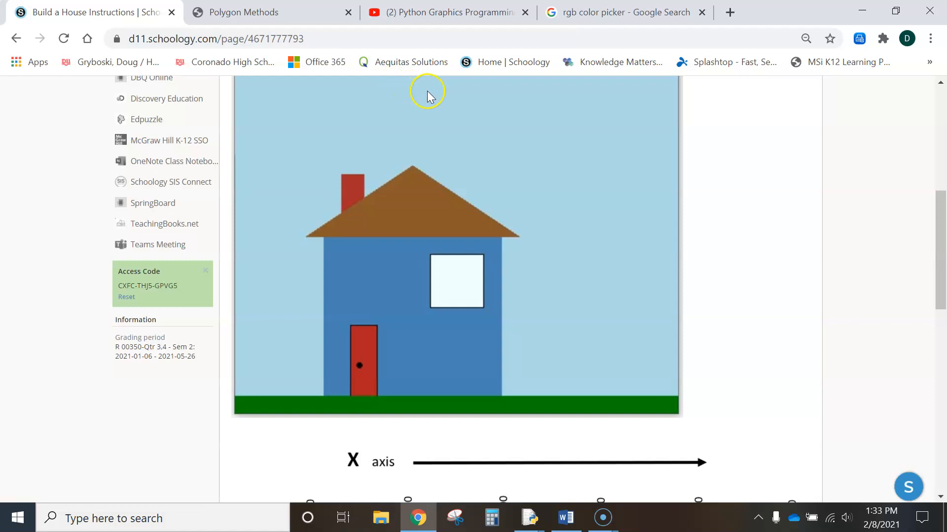
mouse_move(639, 230)
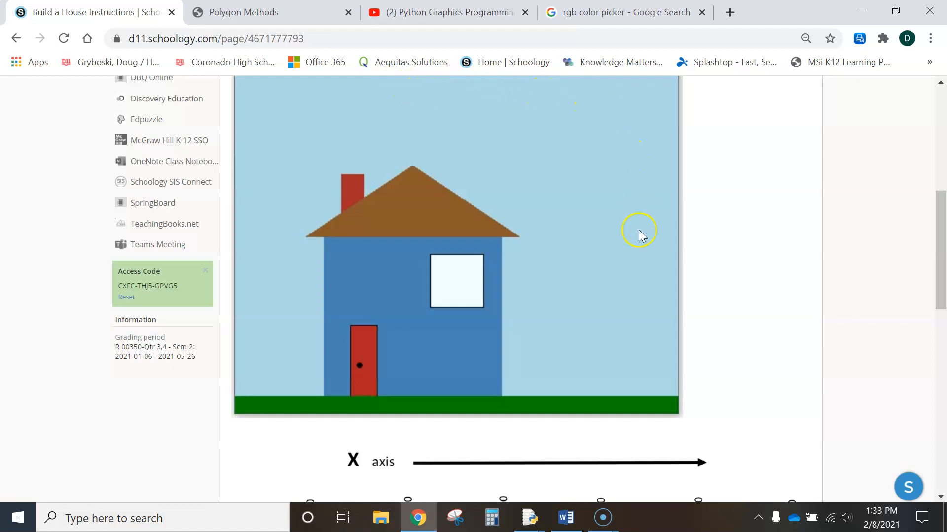
mouse_move(563, 378)
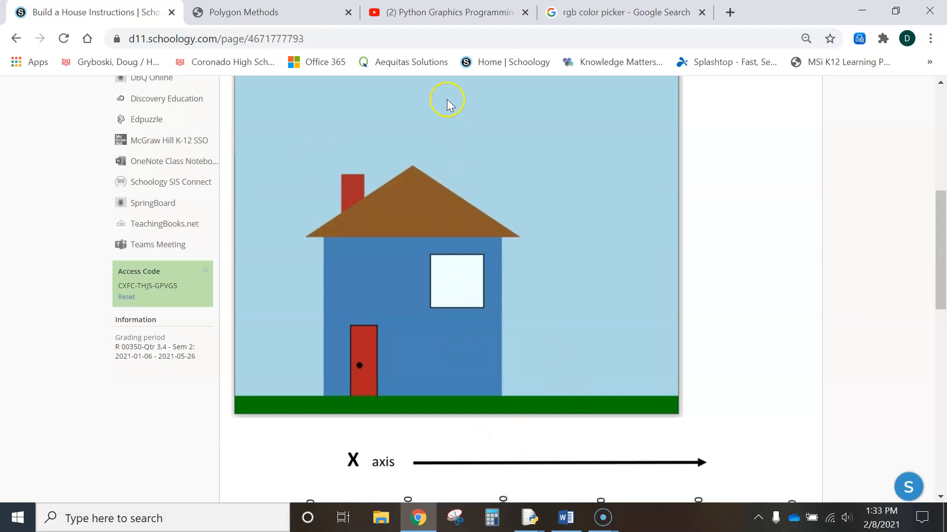
mouse_move(523, 268)
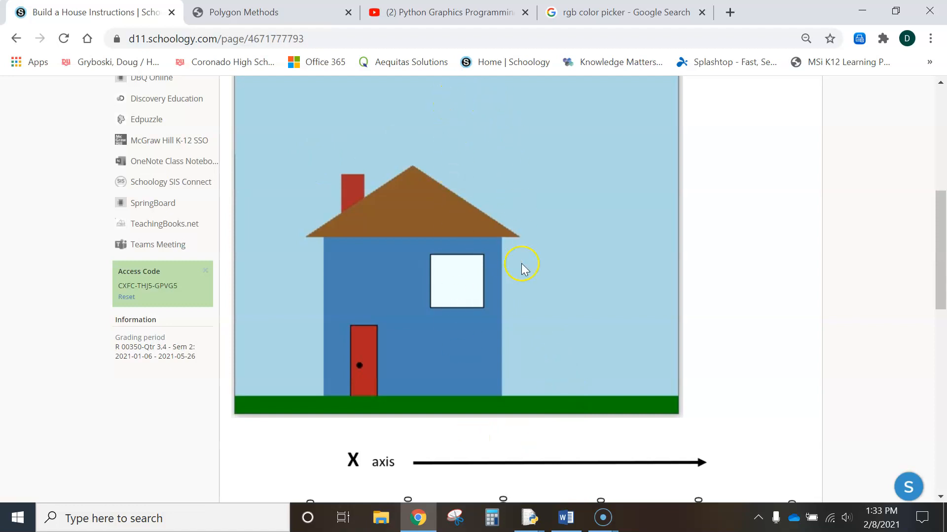